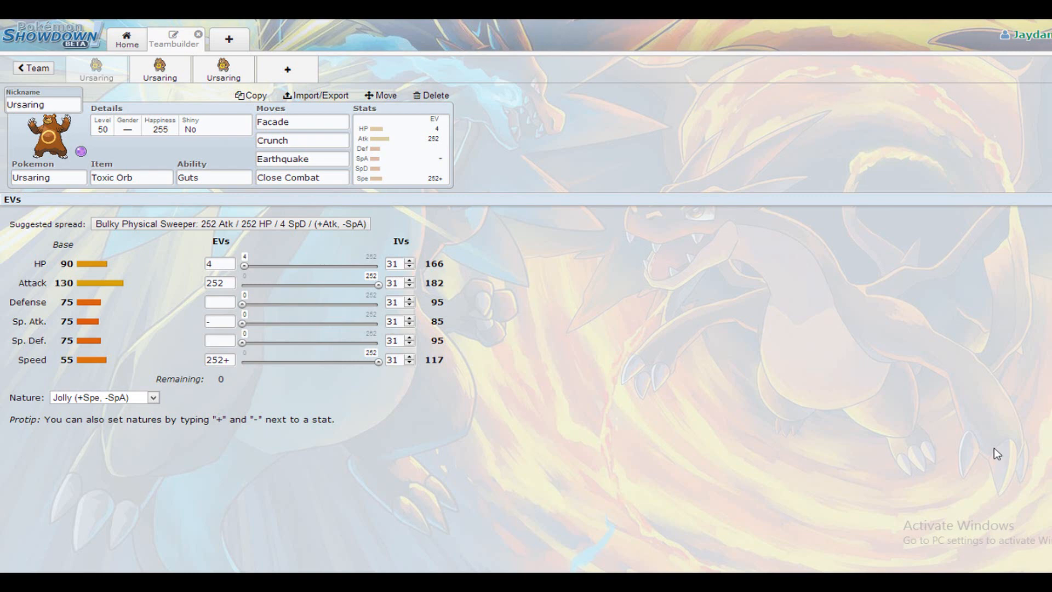
- Show Ursaring's ability choices, with Guts selected over Quick Feet and Unnerve
{"action": "left_click", "coordinate": [213, 177]}
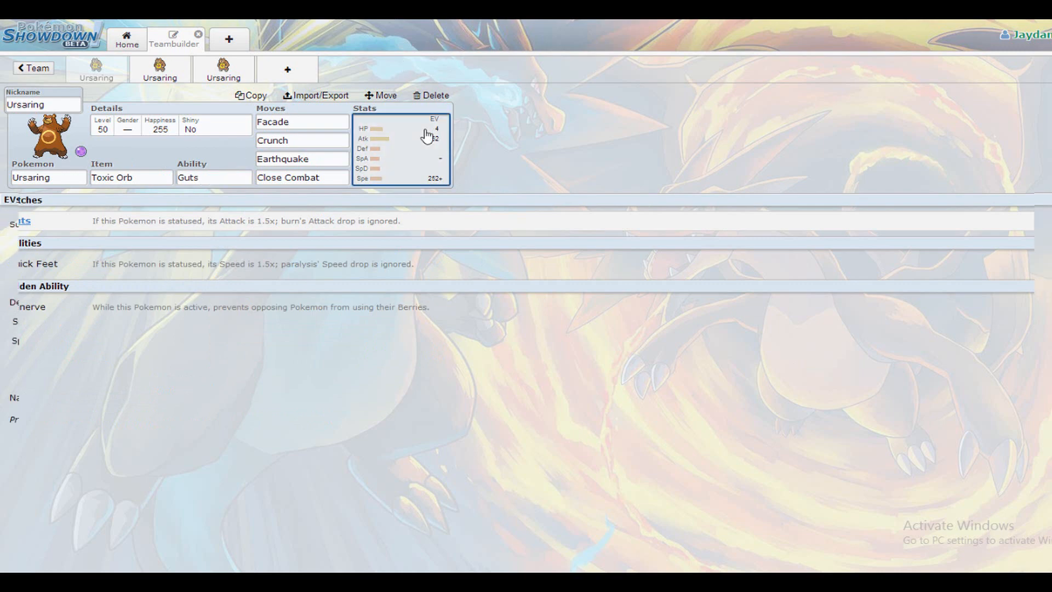
{"action": "left_click", "coordinate": [402, 147]}
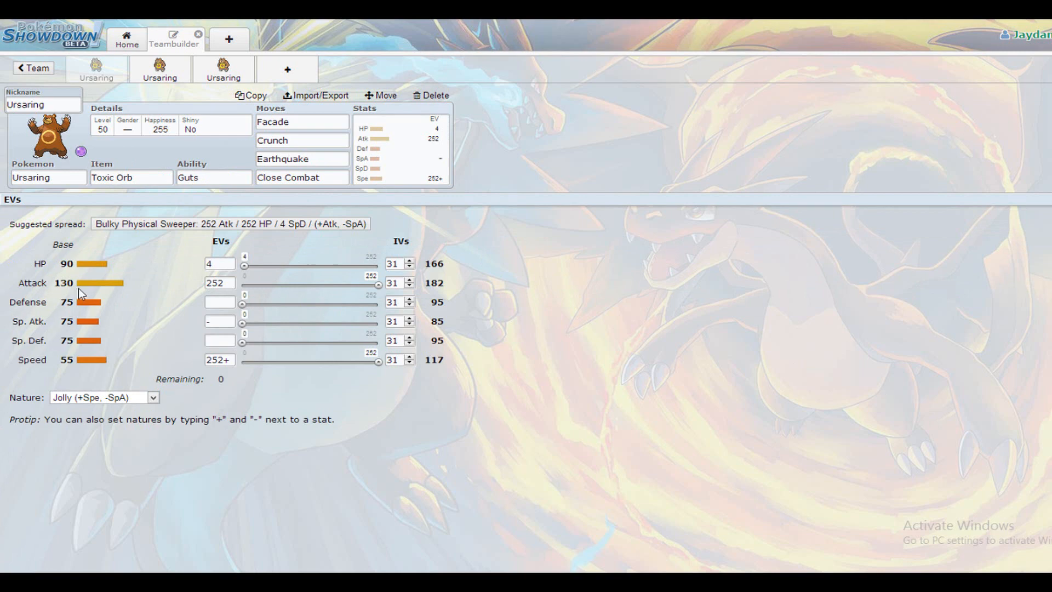
{"action": "left_click", "coordinate": [213, 177]}
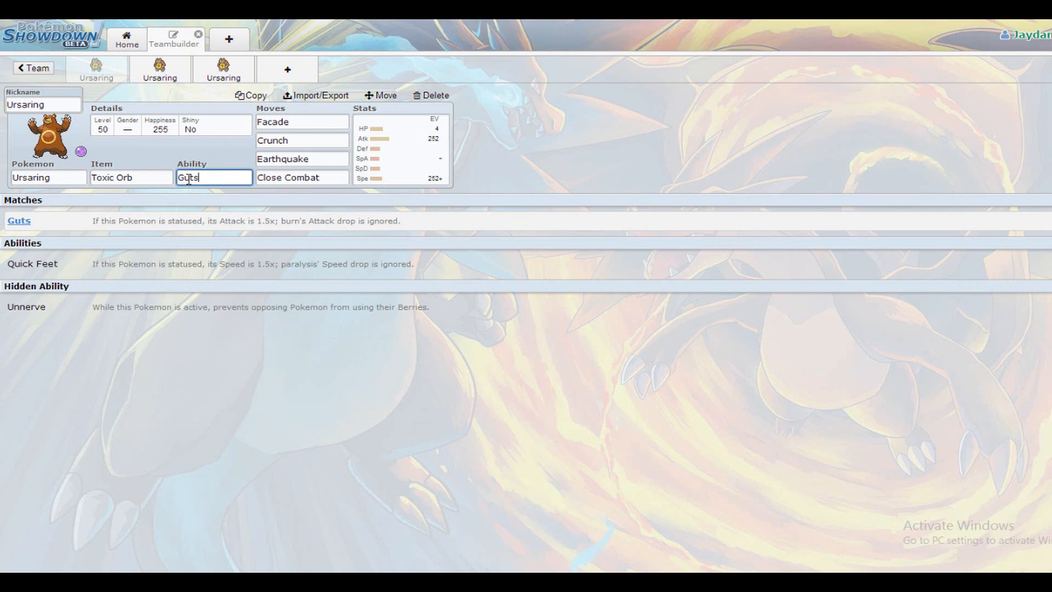
{"action": "left_click", "coordinate": [131, 177]}
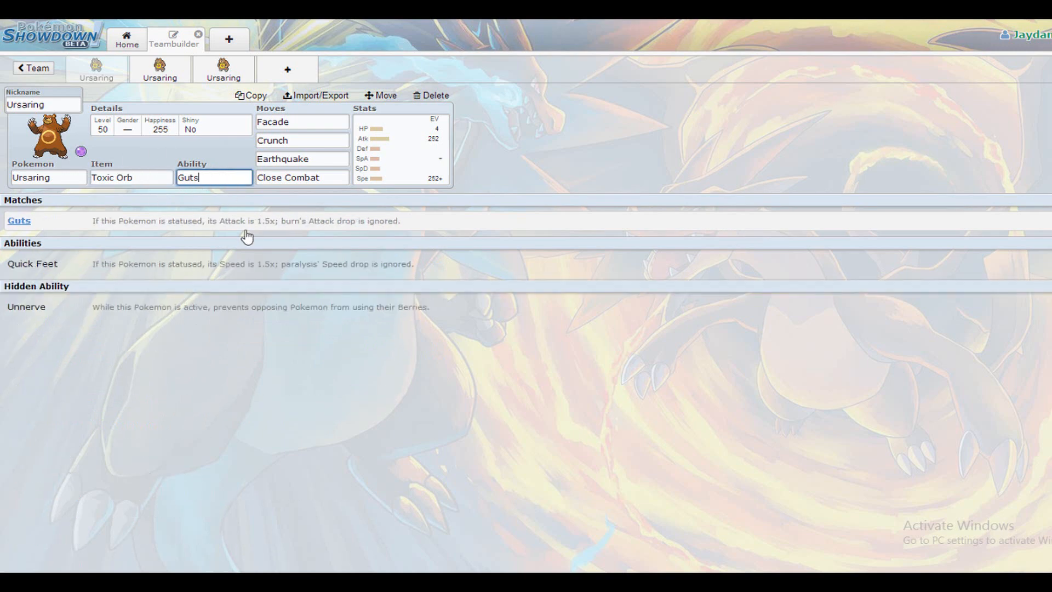
- Bring back the Guts set's 4 HP / 252 Atk / 252+ Spe Jolly EV spread
{"action": "left_click", "coordinate": [131, 177]}
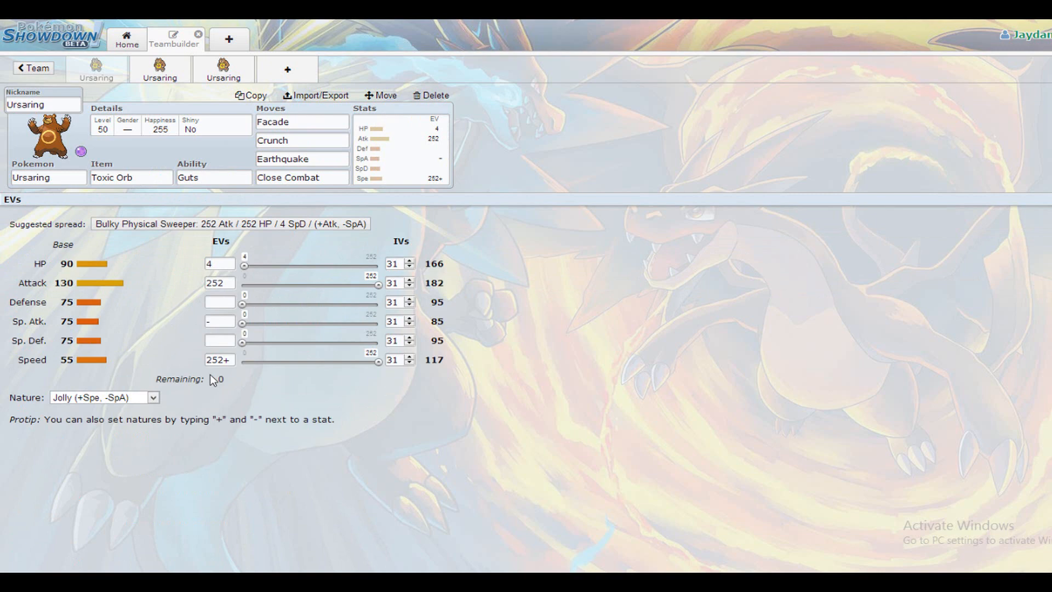
{"action": "mouse_move", "coordinate": [90, 383]}
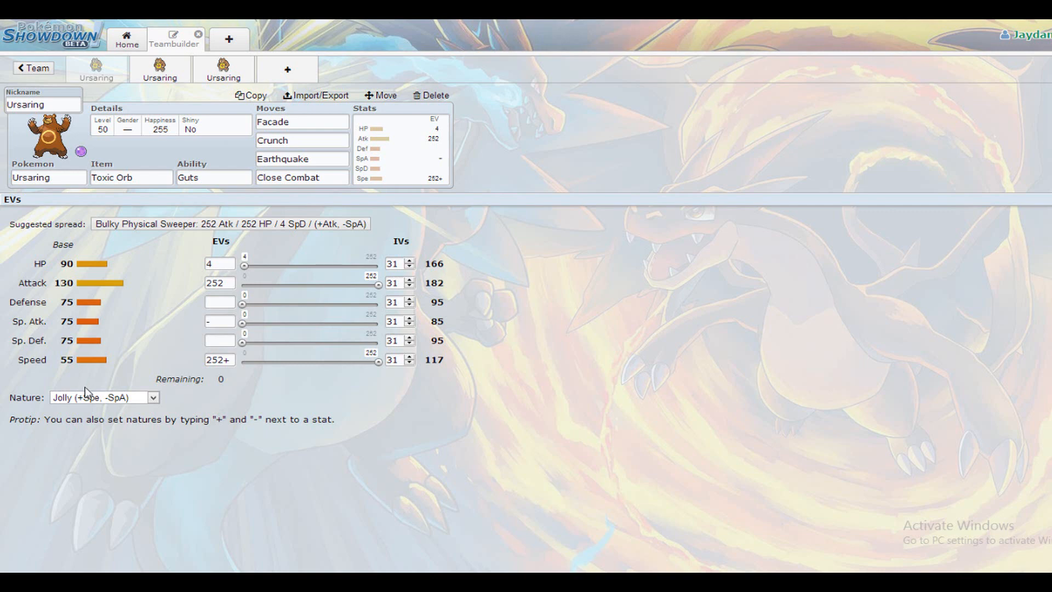
{"action": "mouse_move", "coordinate": [171, 330]}
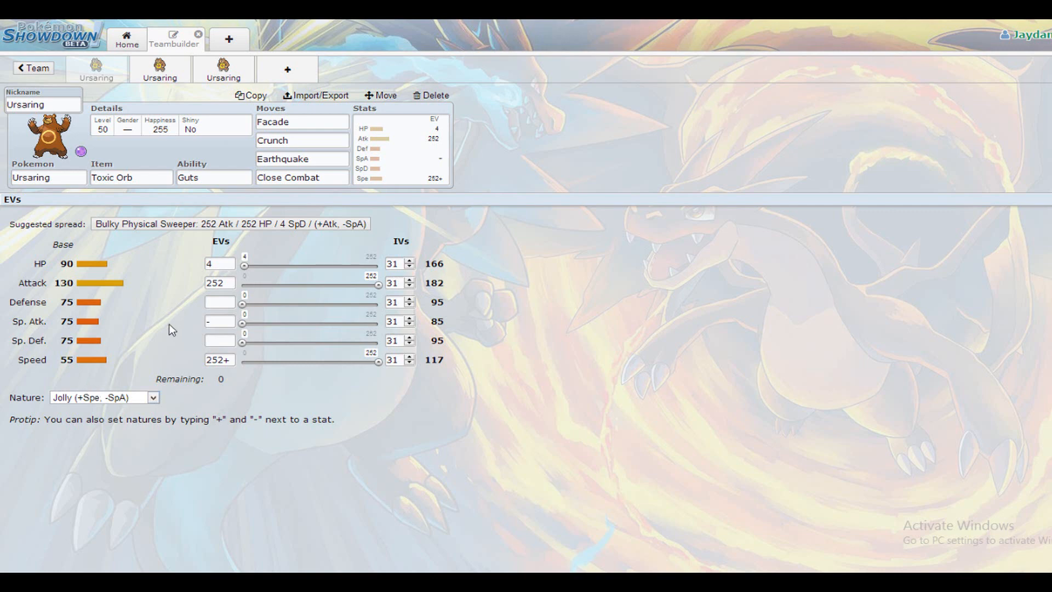
{"action": "mouse_move", "coordinate": [250, 319]}
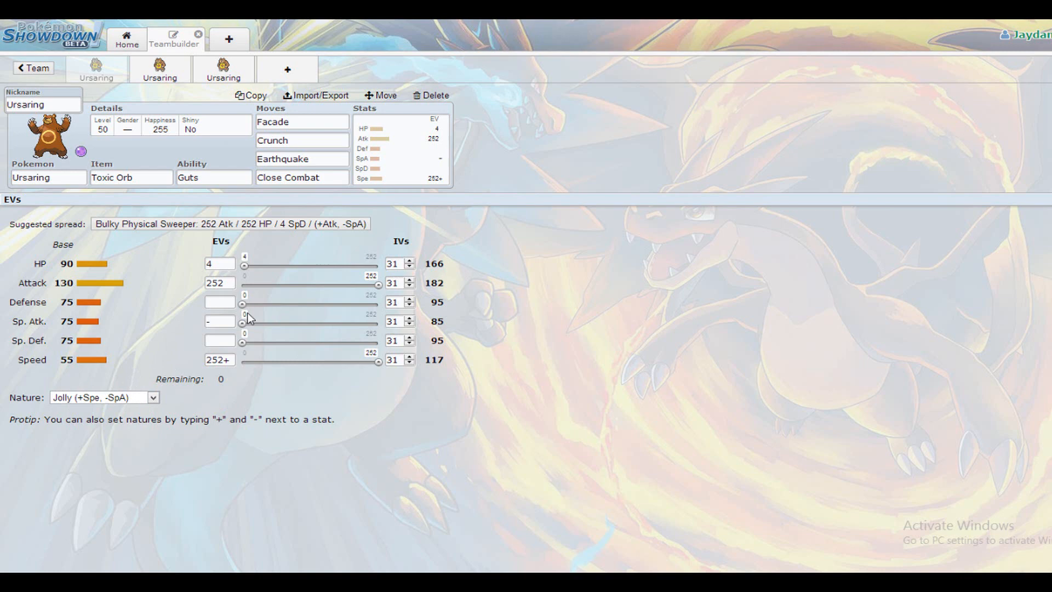
{"action": "mouse_move", "coordinate": [236, 377]}
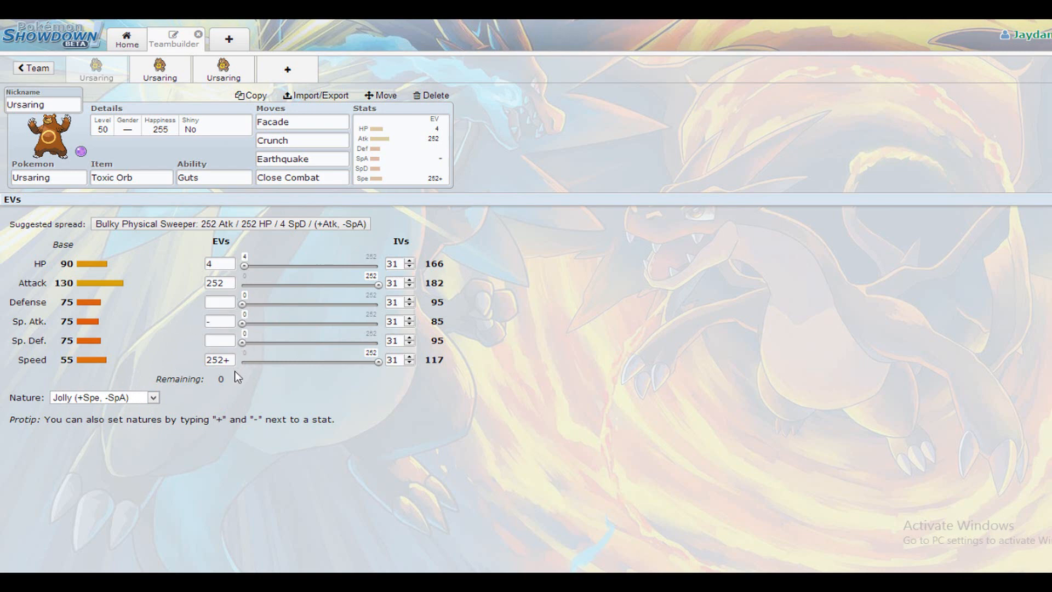
{"action": "left_click", "coordinate": [219, 263]}
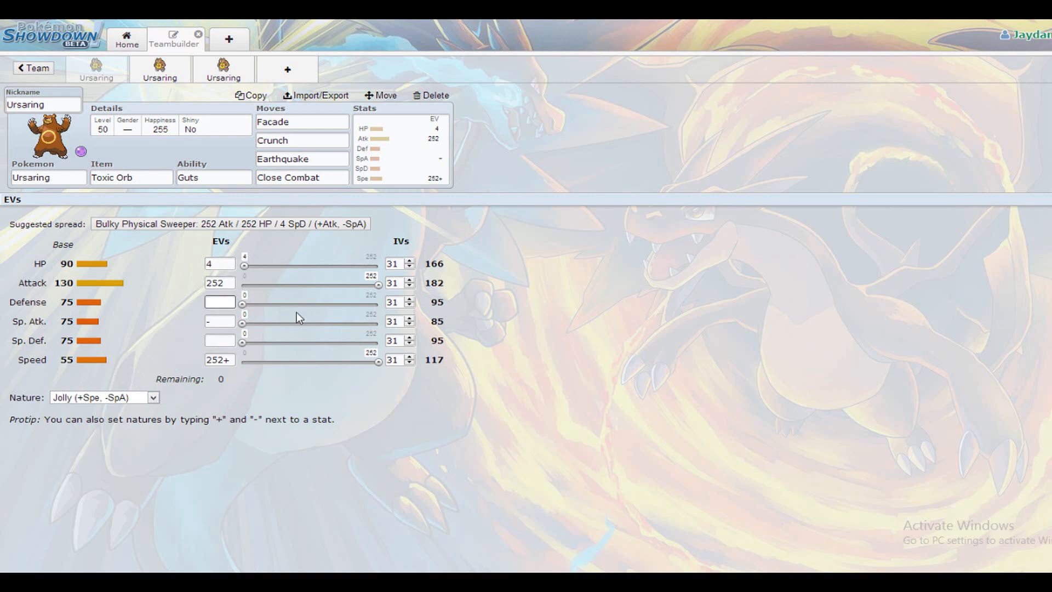
- Show the usable move lists for Facade and the following move slots through Close Combat
{"action": "left_click", "coordinate": [301, 121]}
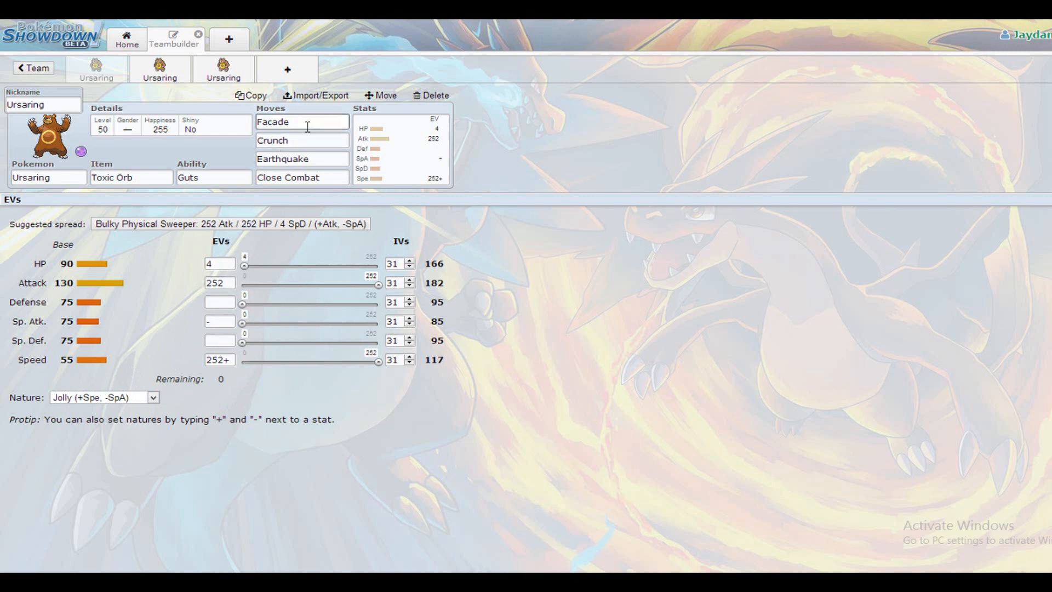
{"action": "left_click", "coordinate": [302, 122]}
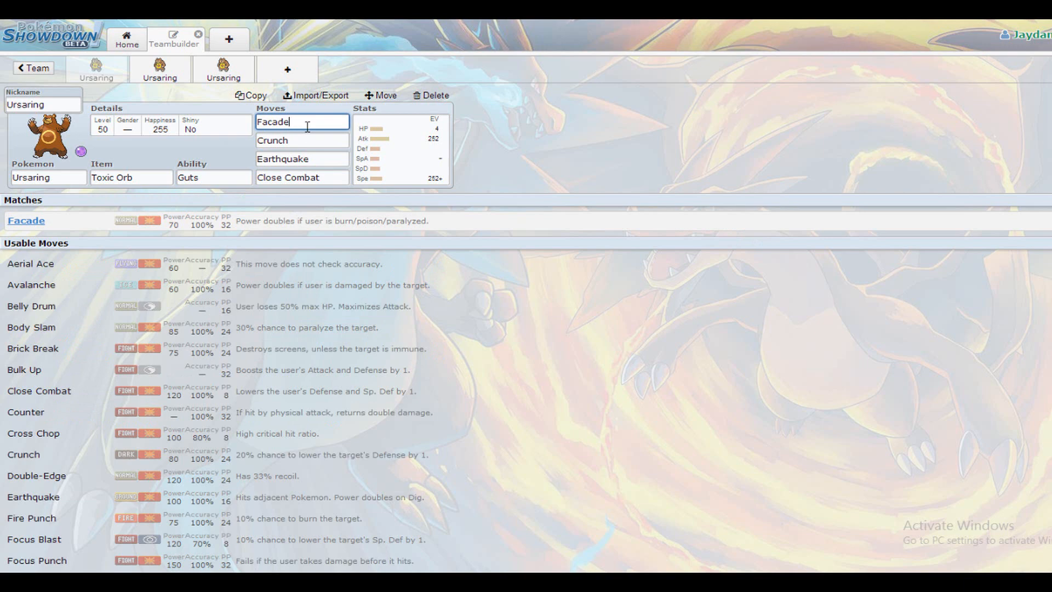
{"action": "left_click", "coordinate": [301, 139]}
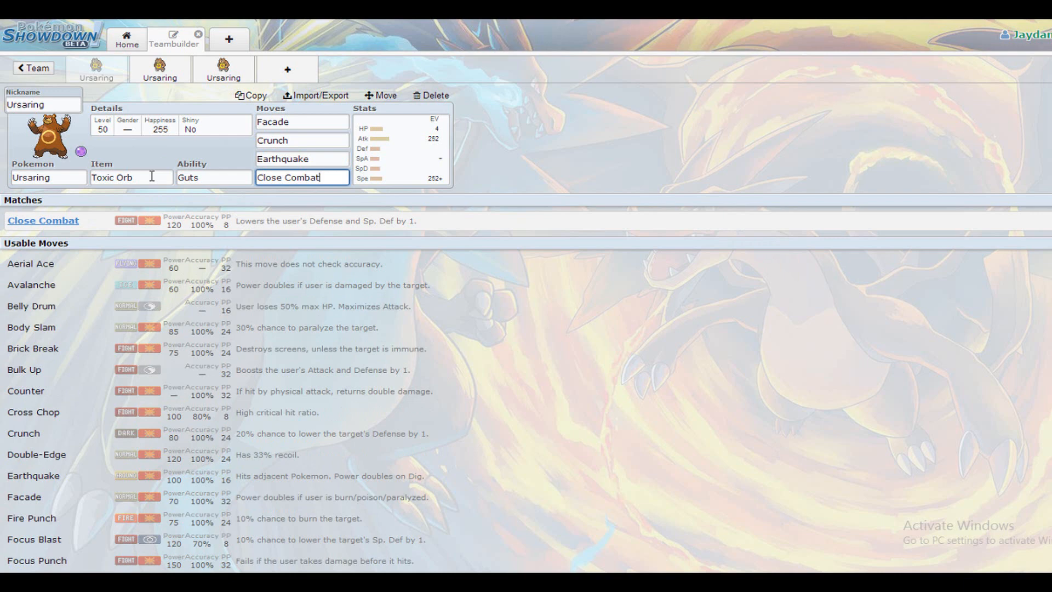
- Glance at Toxic Orb item options and the EVs, then open the Swords Dance Ursaring set
{"action": "left_click", "coordinate": [131, 177]}
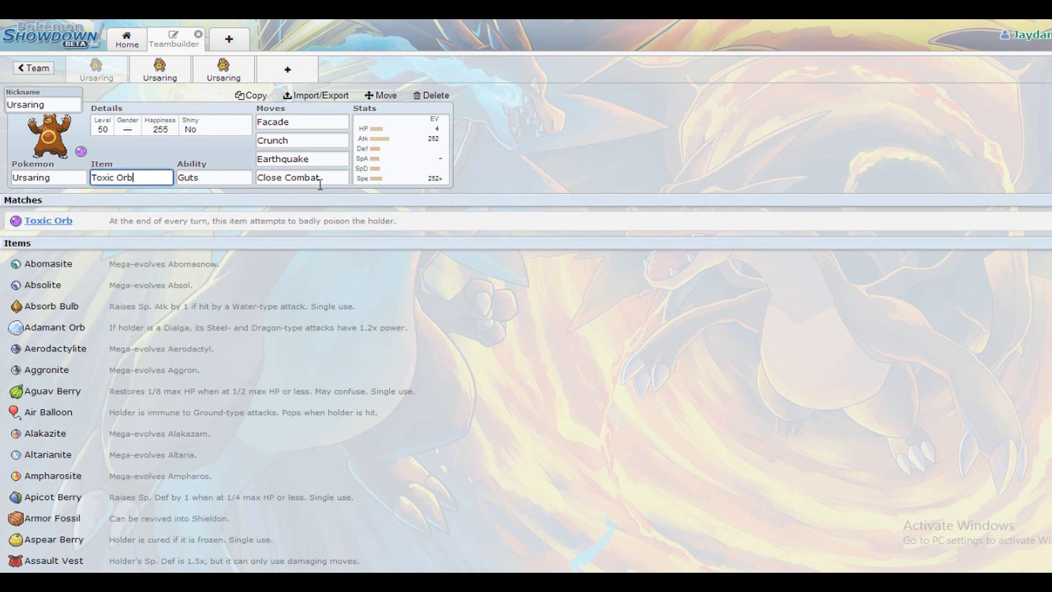
{"action": "left_click", "coordinate": [301, 177]}
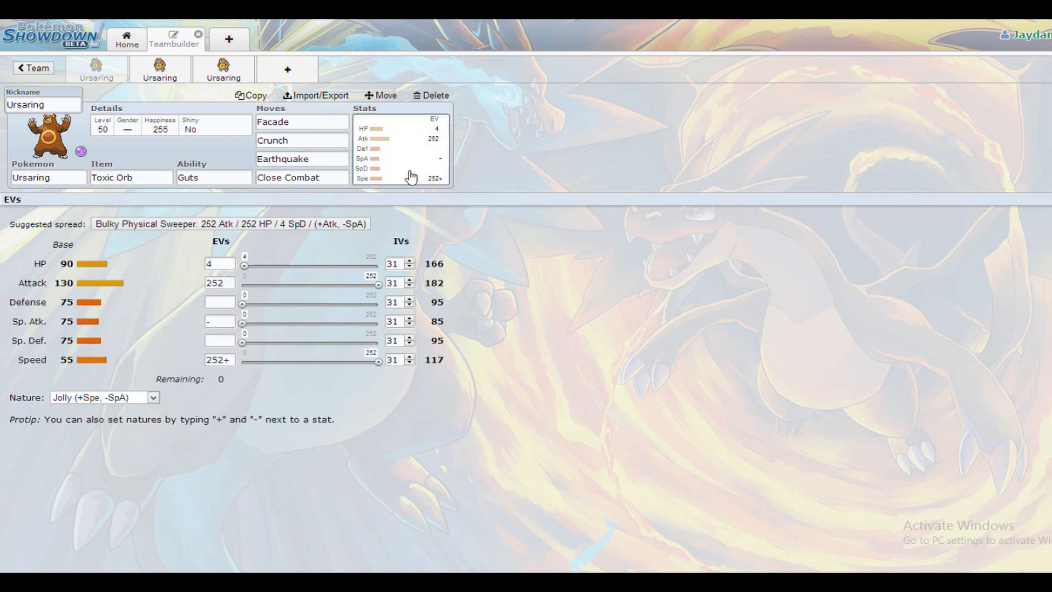
{"action": "mouse_move", "coordinate": [449, 375]}
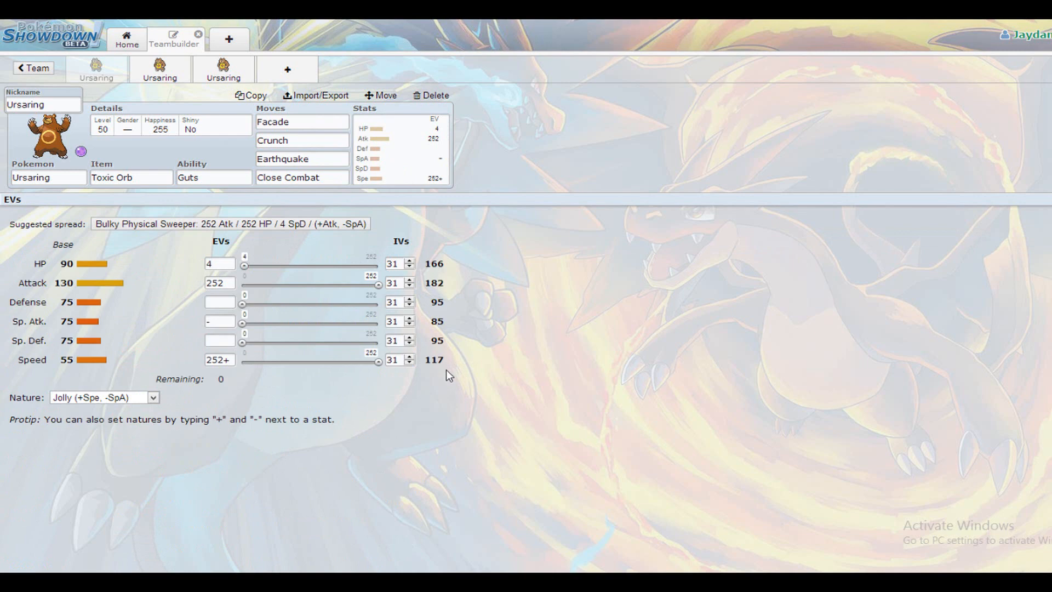
{"action": "left_click", "coordinate": [301, 139]}
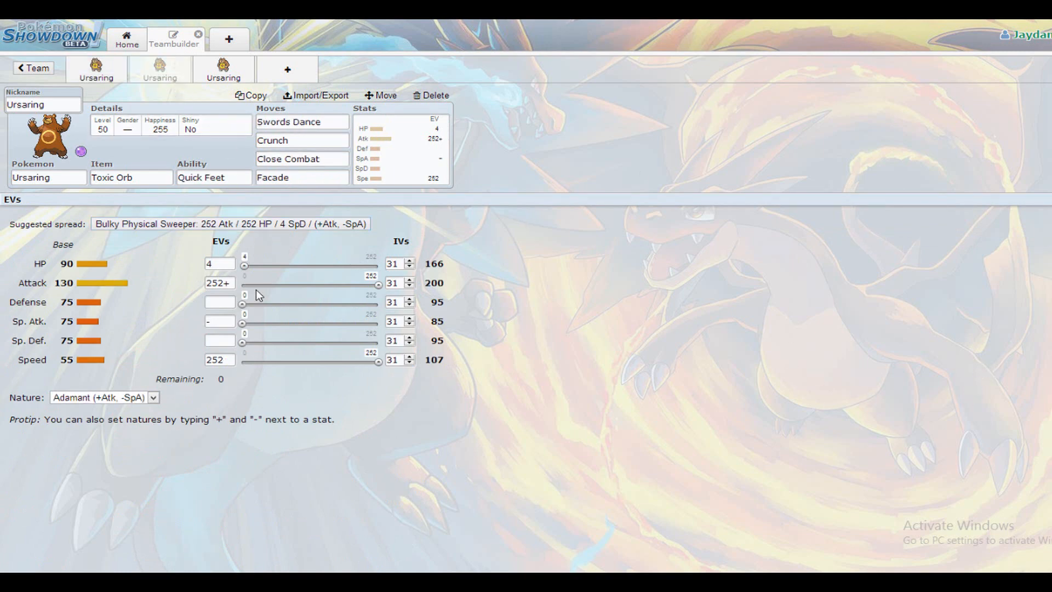
{"action": "left_click", "coordinate": [131, 177]}
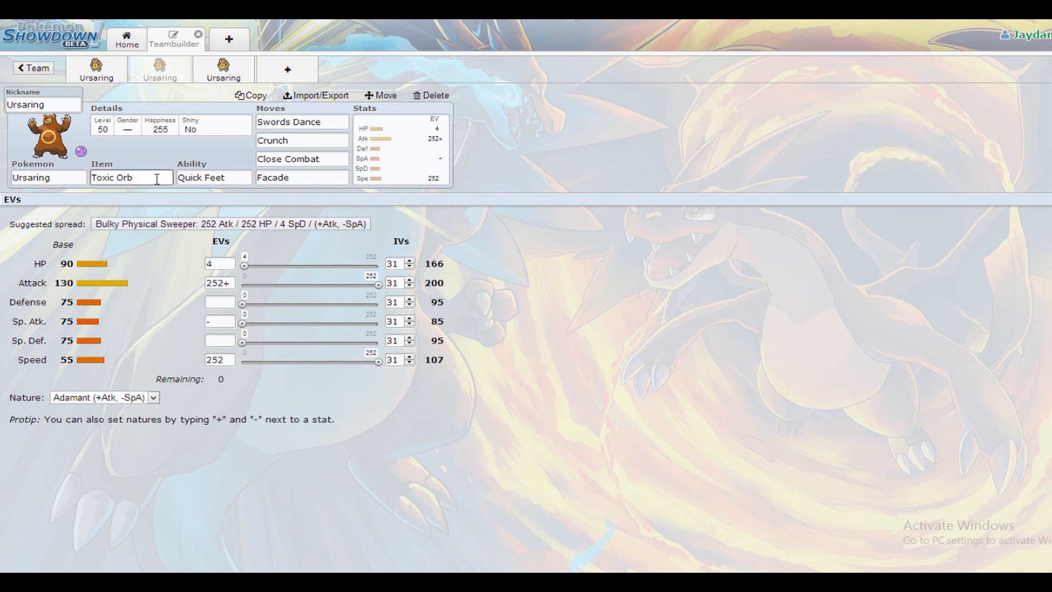
{"action": "left_click", "coordinate": [213, 177]}
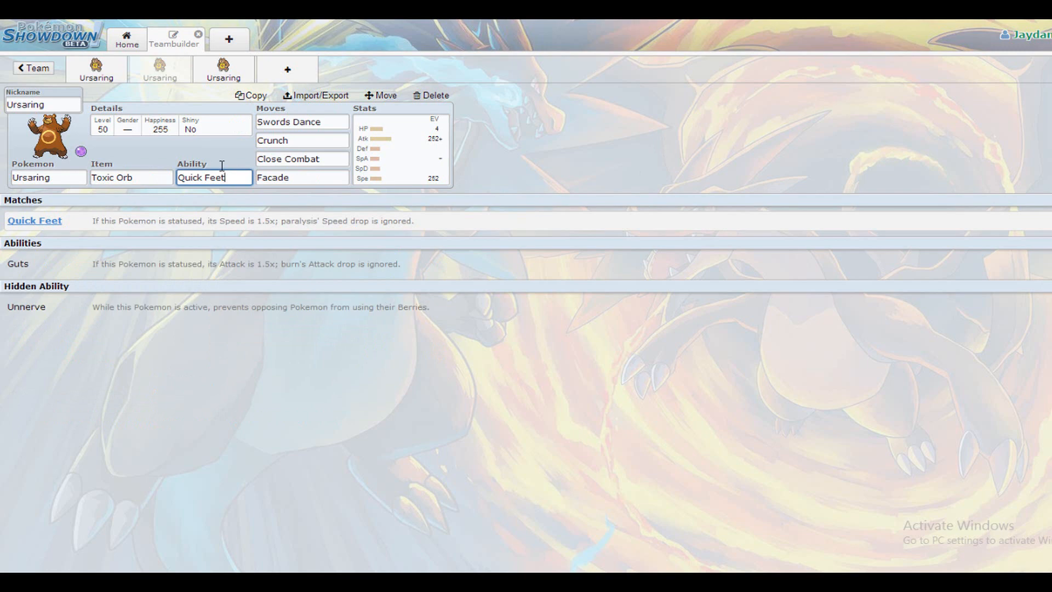
{"action": "left_click", "coordinate": [131, 177]}
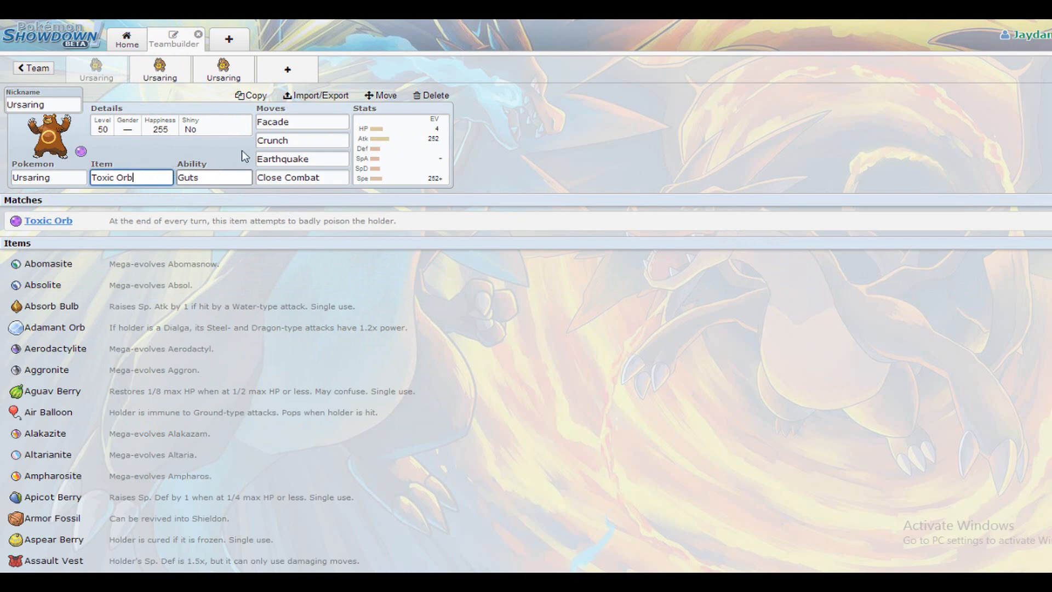
{"action": "left_click", "coordinate": [213, 177]}
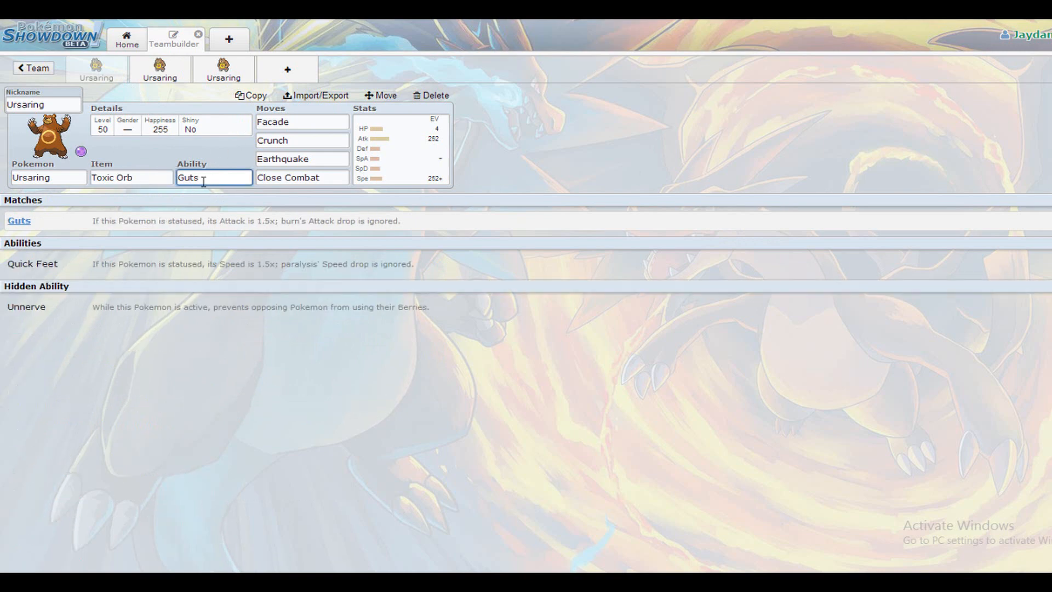
{"action": "left_click", "coordinate": [131, 177]}
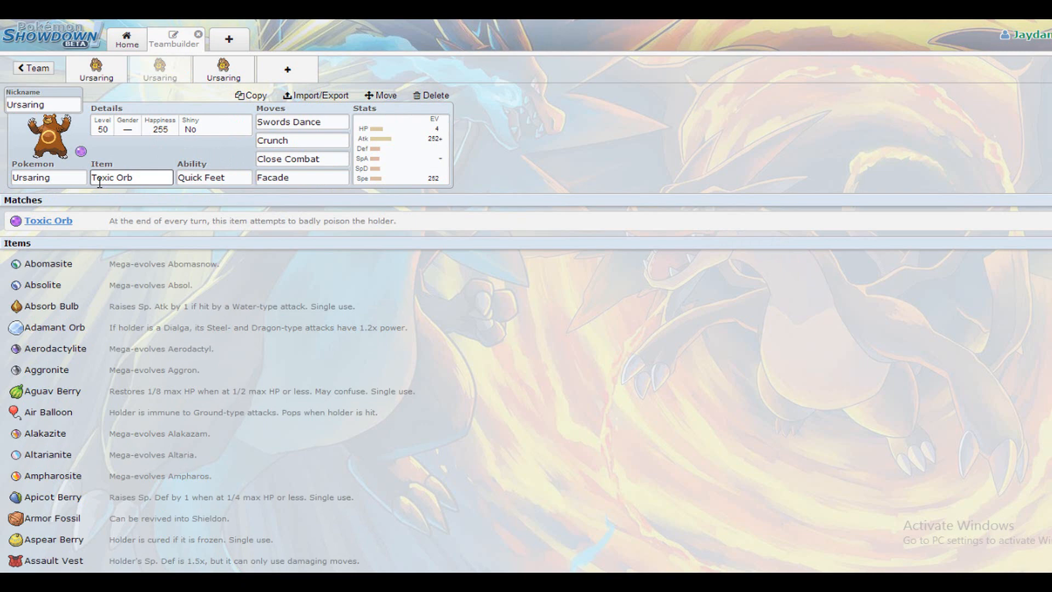
{"action": "left_click", "coordinate": [213, 177]}
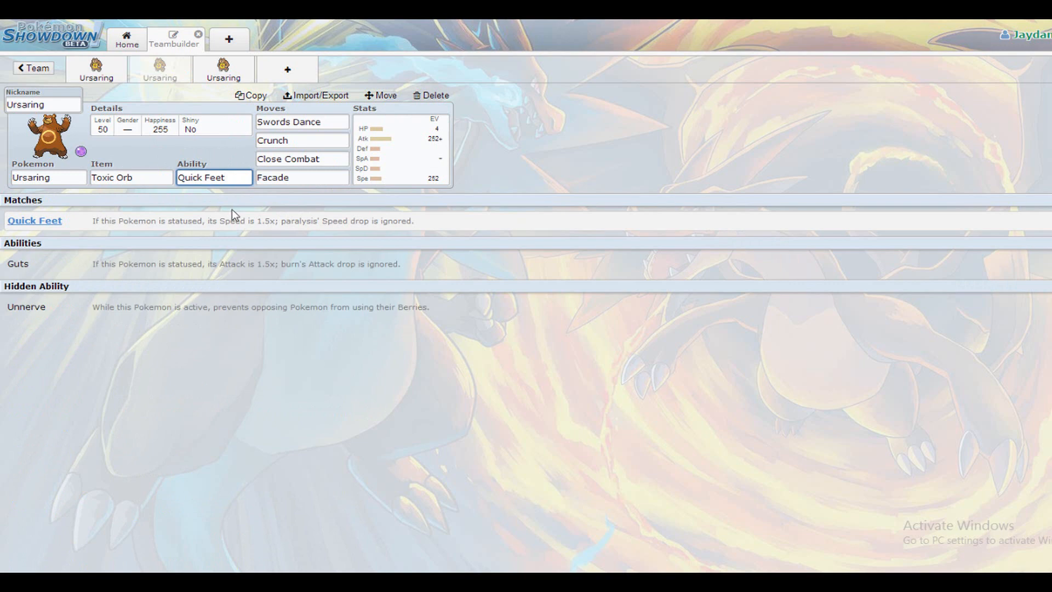
{"action": "mouse_move", "coordinate": [503, 233]}
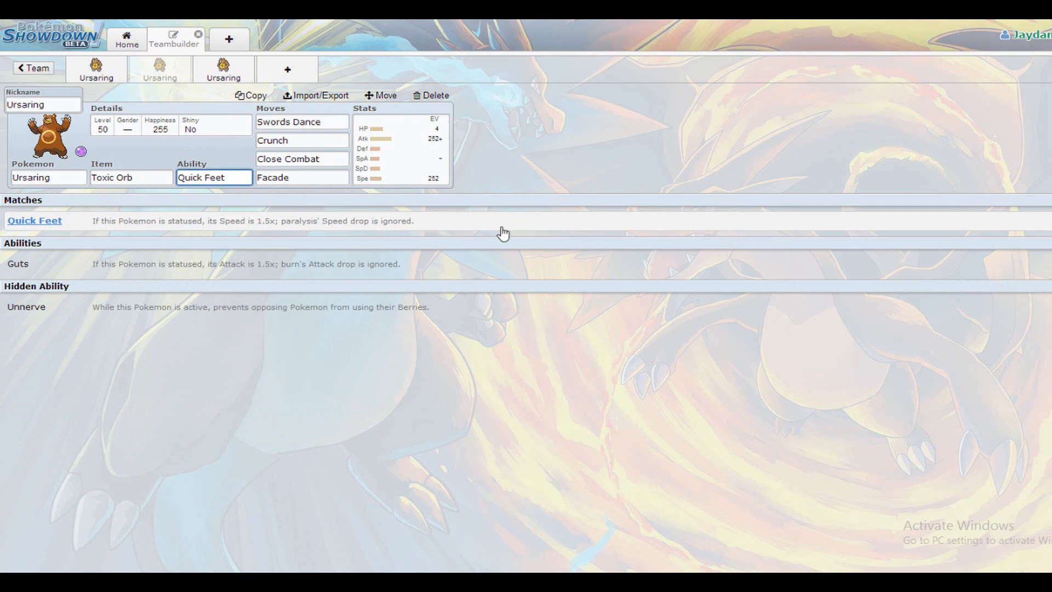
{"action": "mouse_move", "coordinate": [514, 185]}
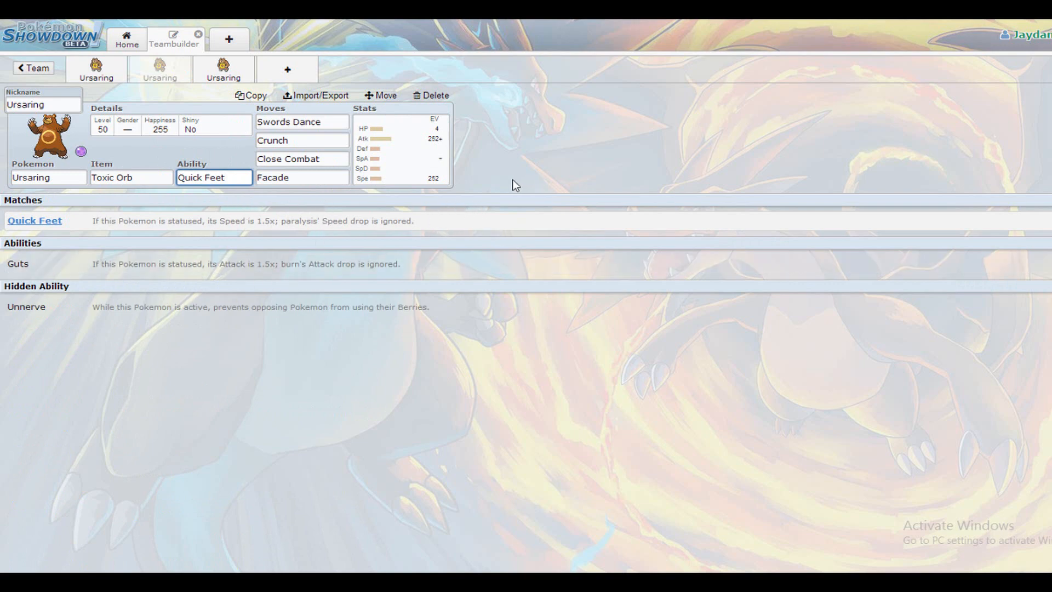
{"action": "mouse_move", "coordinate": [416, 234]}
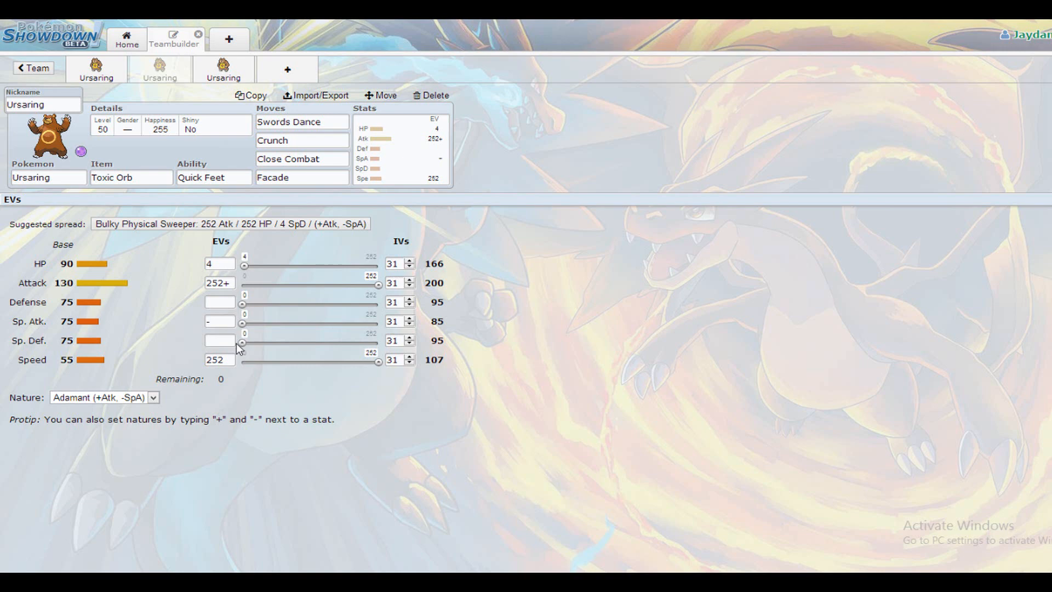
{"action": "mouse_move", "coordinate": [129, 336]}
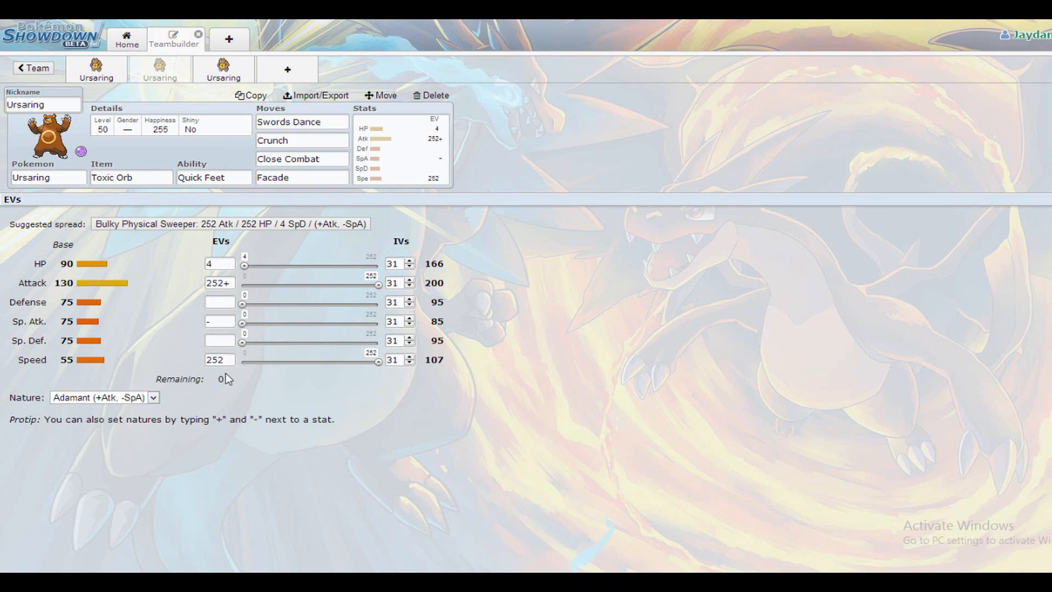
{"action": "mouse_move", "coordinate": [202, 380]}
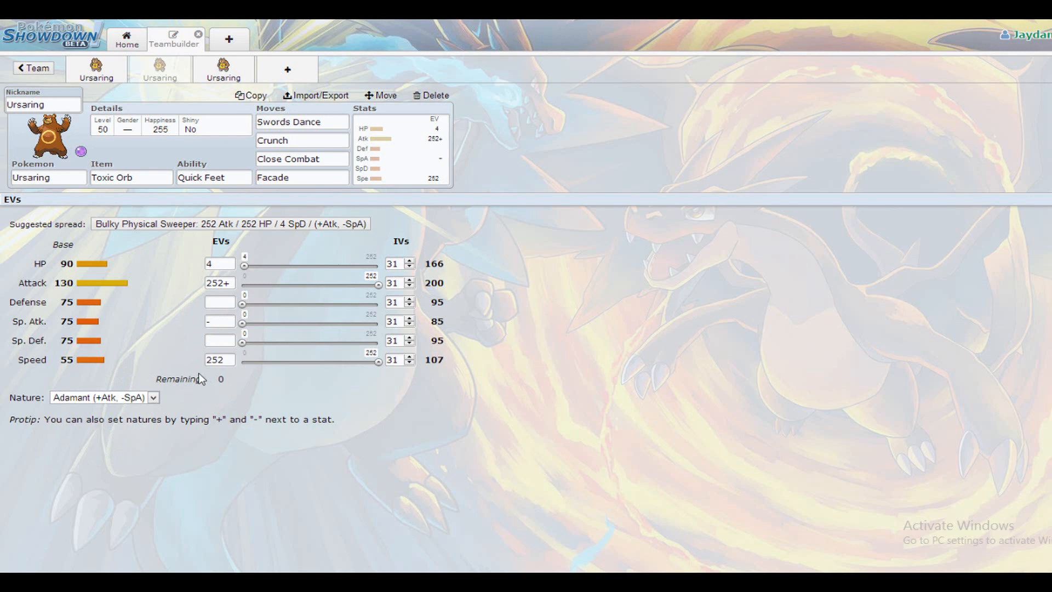
{"action": "mouse_move", "coordinate": [348, 353]}
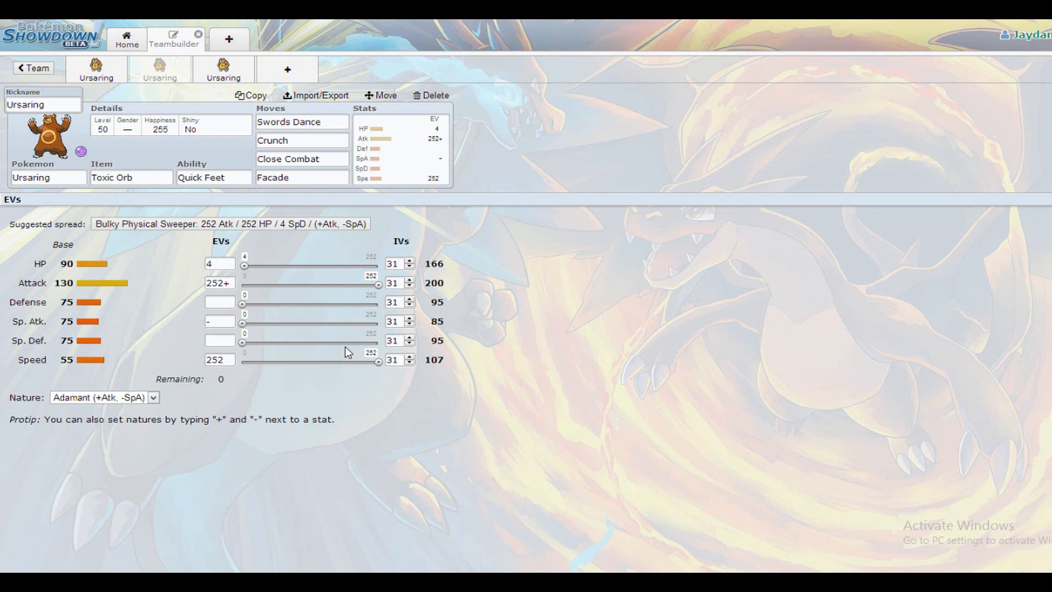
{"action": "mouse_move", "coordinate": [335, 356]}
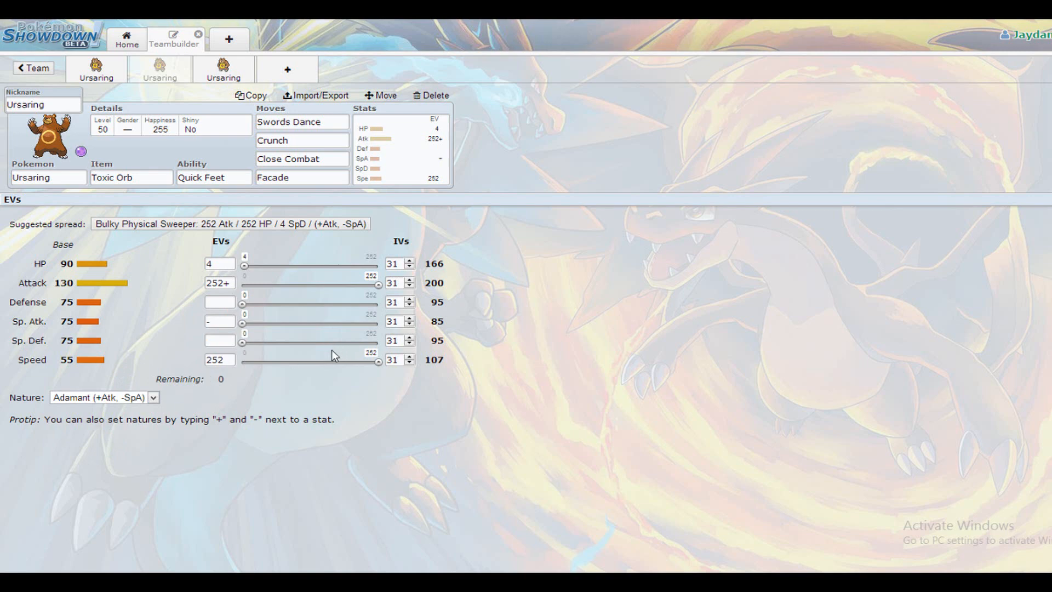
{"action": "mouse_move", "coordinate": [239, 355]}
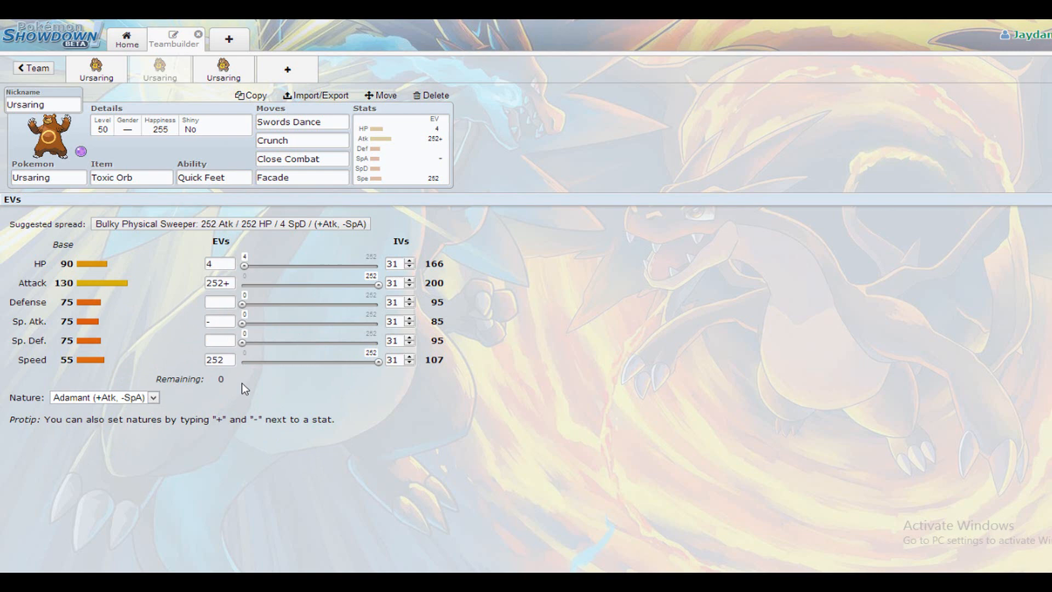
{"action": "mouse_move", "coordinate": [339, 387]}
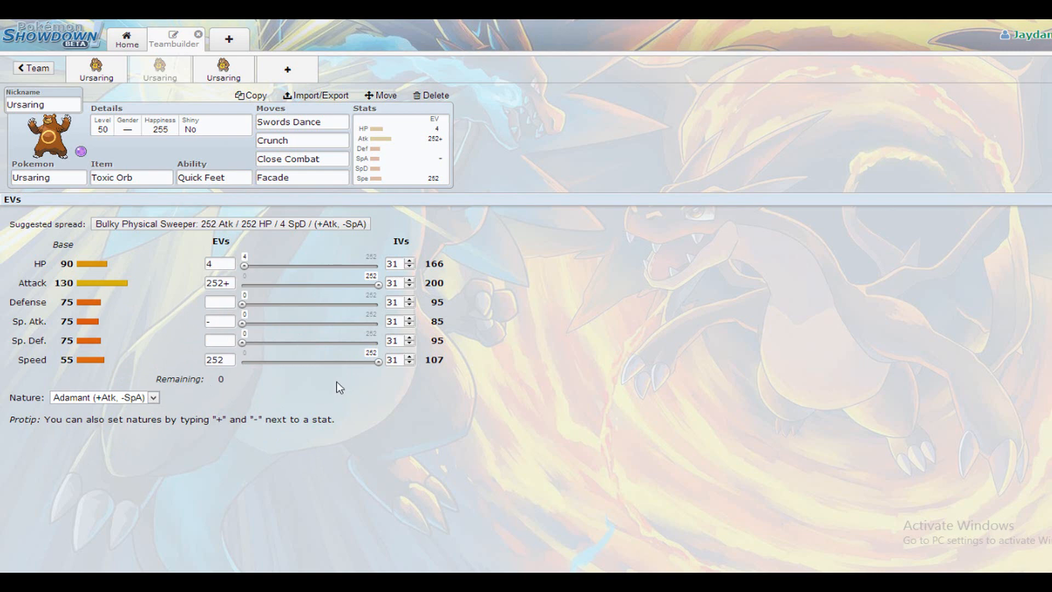
{"action": "mouse_move", "coordinate": [348, 374]}
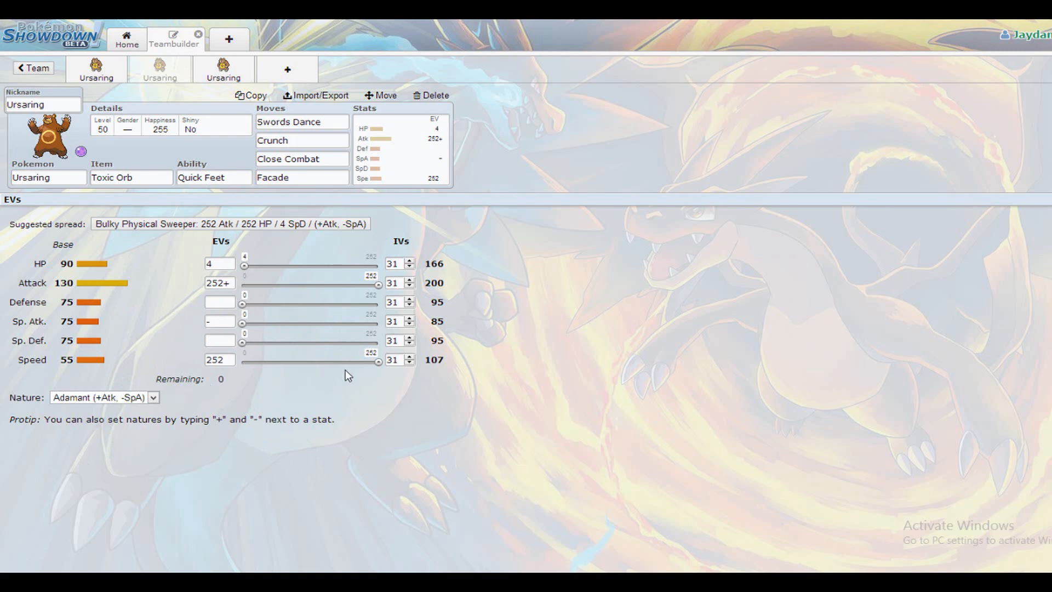
{"action": "mouse_move", "coordinate": [271, 257]}
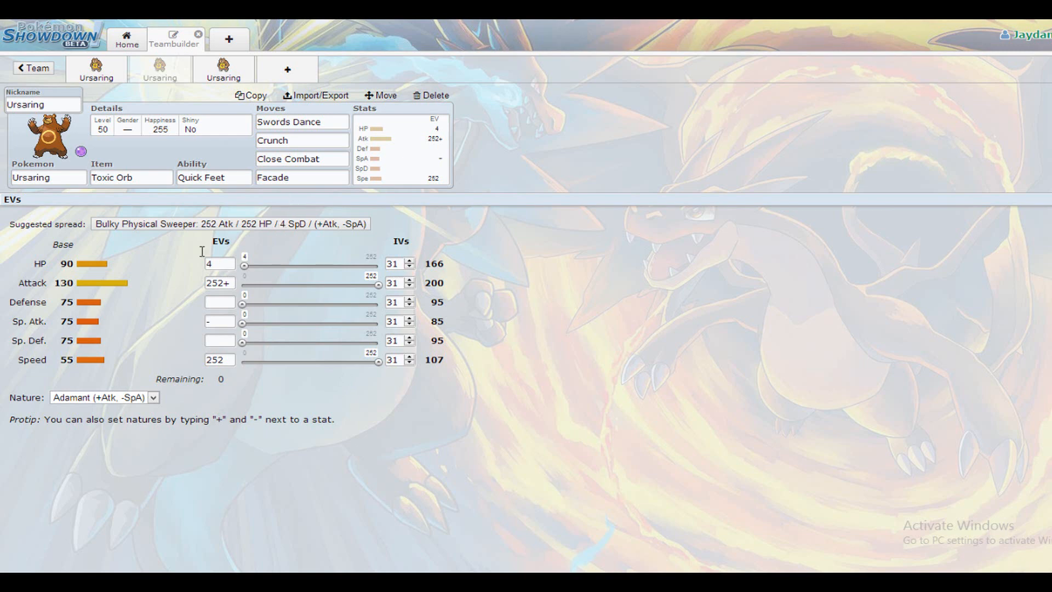
{"action": "mouse_move", "coordinate": [278, 291]}
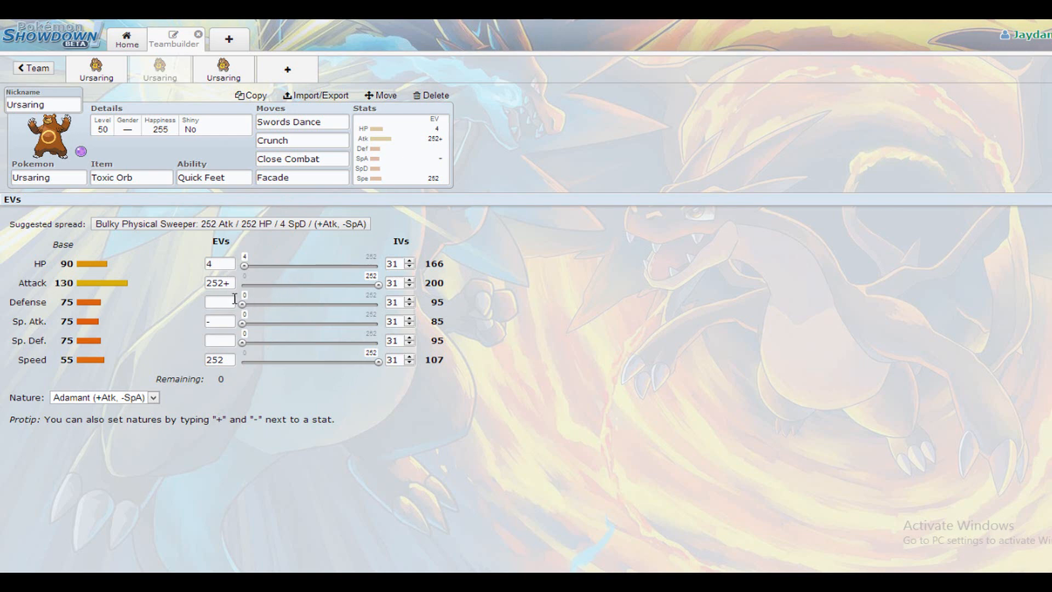
{"action": "mouse_move", "coordinate": [263, 296]}
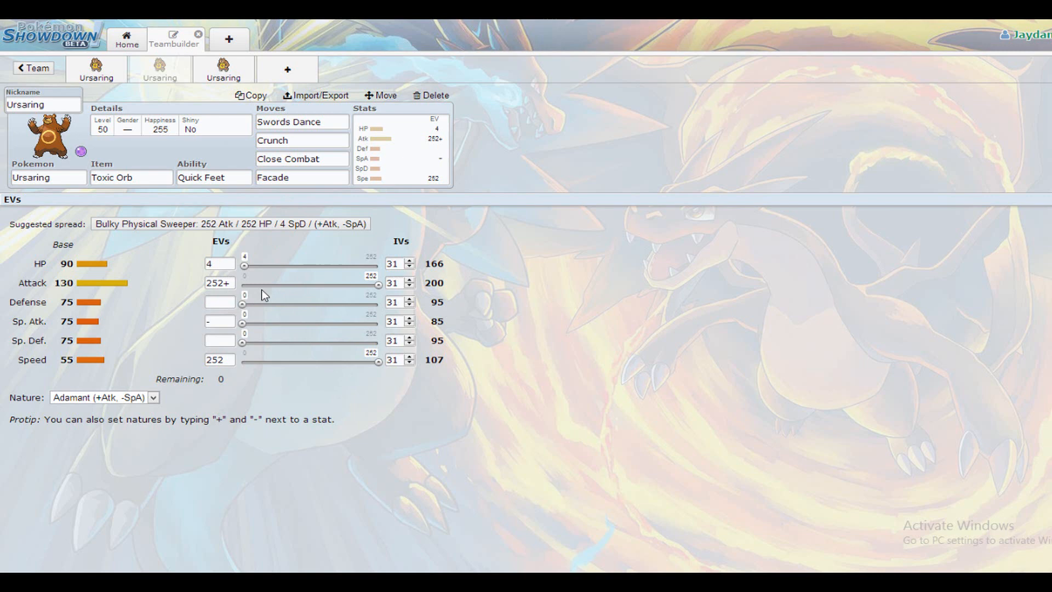
- Show move suggestions for the Swords Dance, Facade and Close Combat slots
{"action": "left_click", "coordinate": [301, 121]}
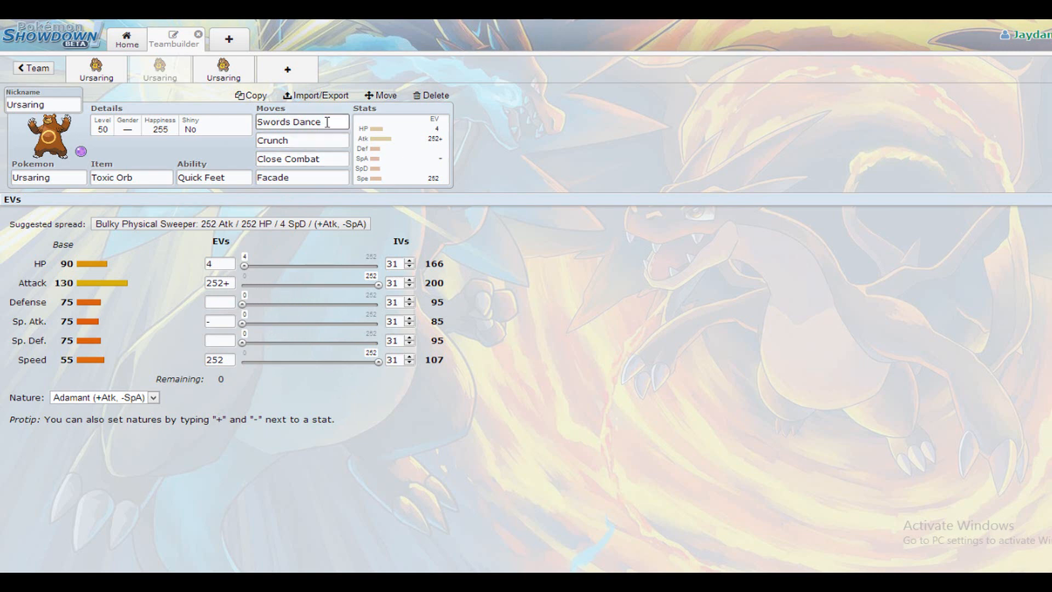
{"action": "left_click", "coordinate": [302, 121]}
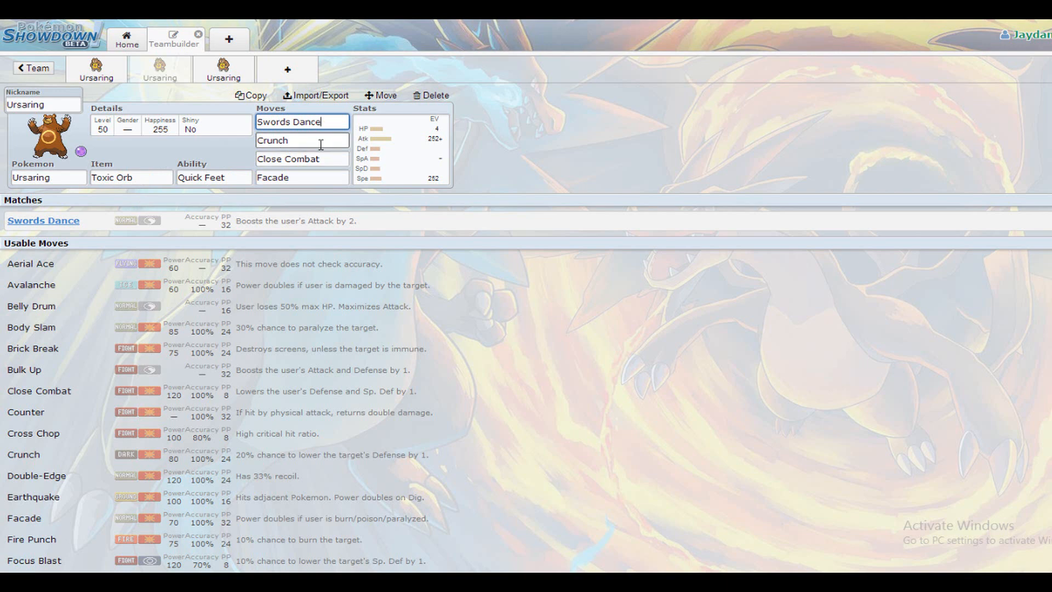
{"action": "left_click", "coordinate": [302, 140]}
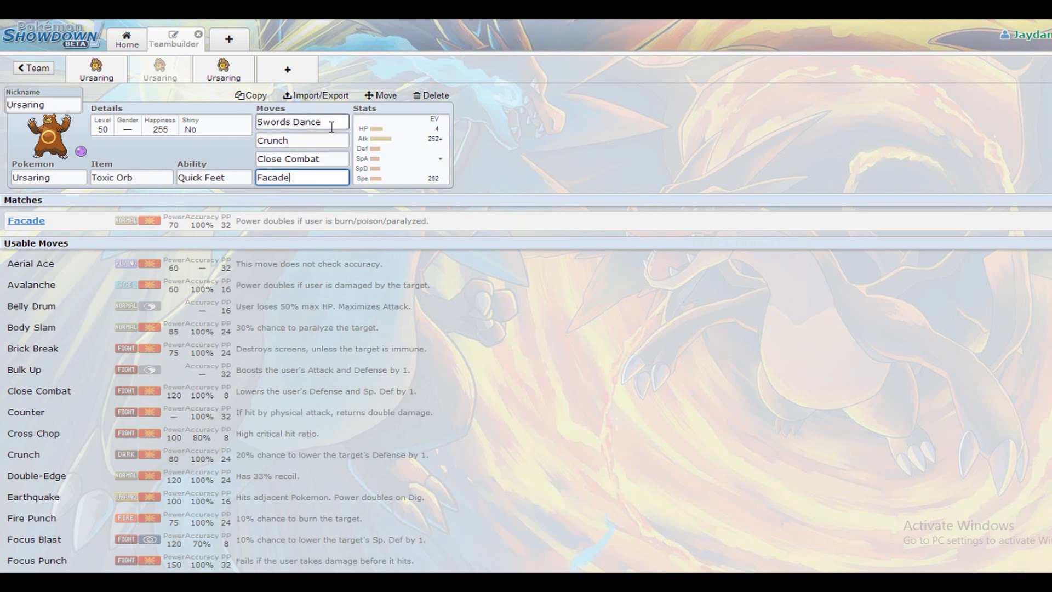
{"action": "left_click", "coordinate": [302, 122]}
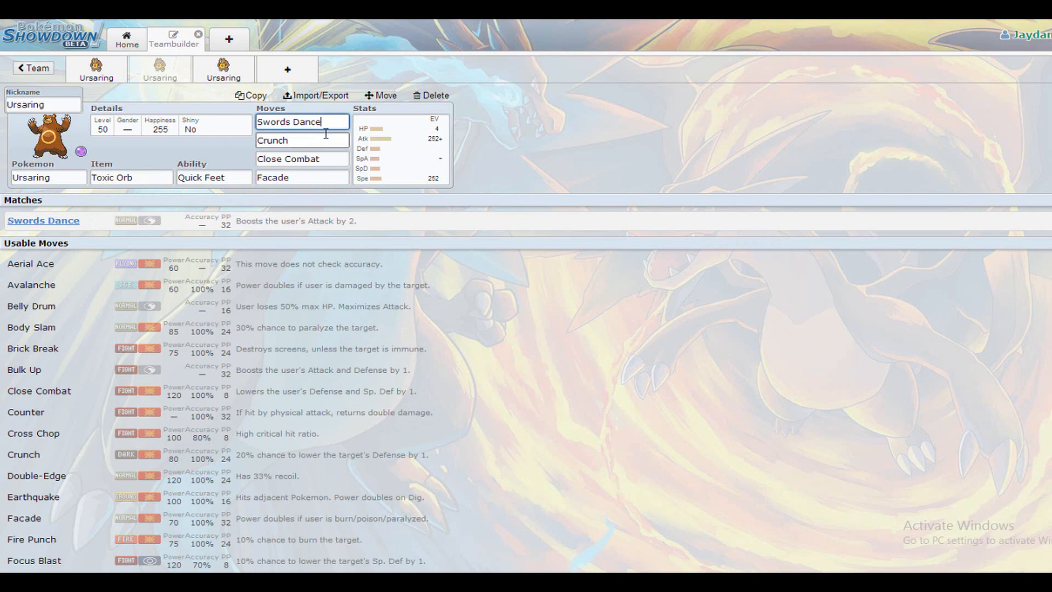
{"action": "mouse_move", "coordinate": [240, 111]}
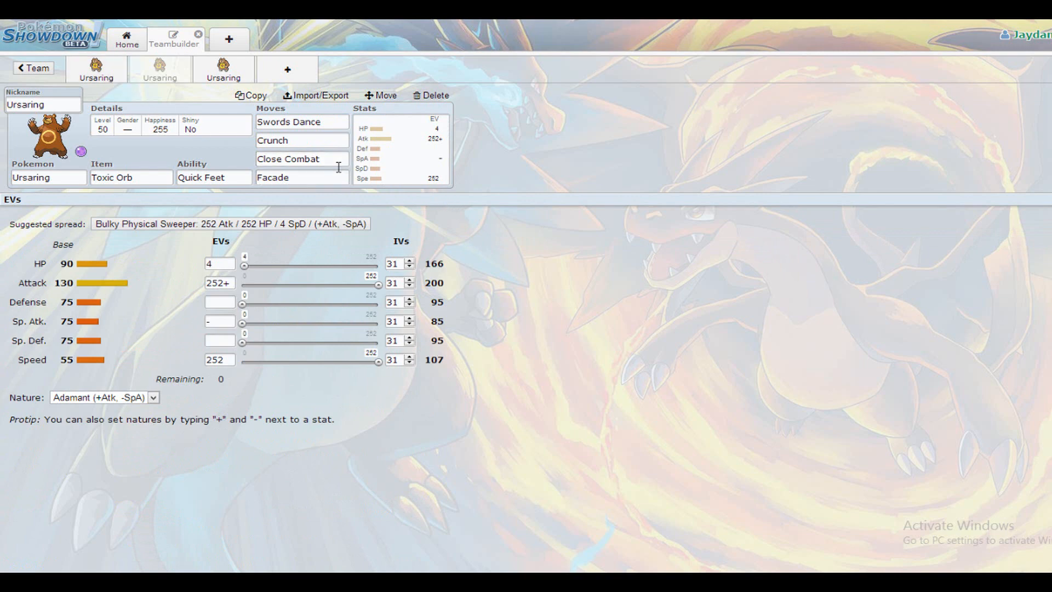
{"action": "left_click", "coordinate": [301, 159]}
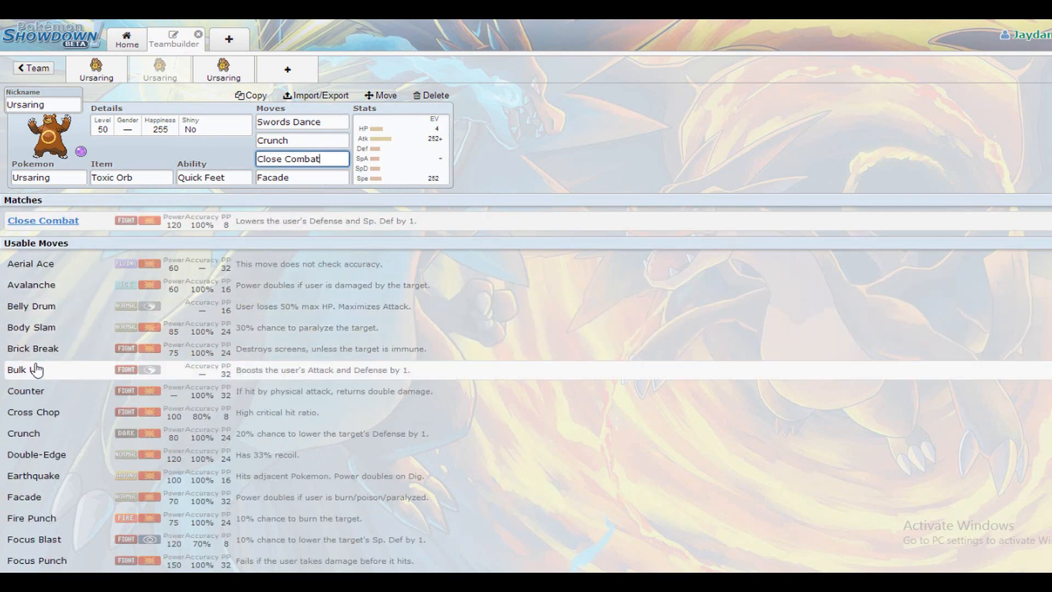
{"action": "mouse_move", "coordinate": [59, 331]}
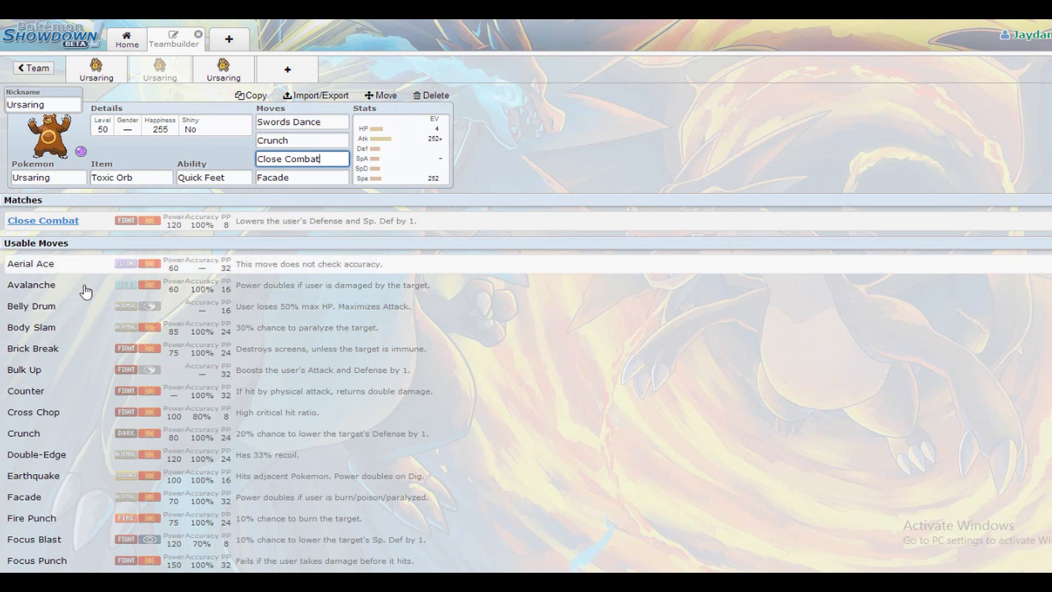
{"action": "mouse_move", "coordinate": [42, 315]}
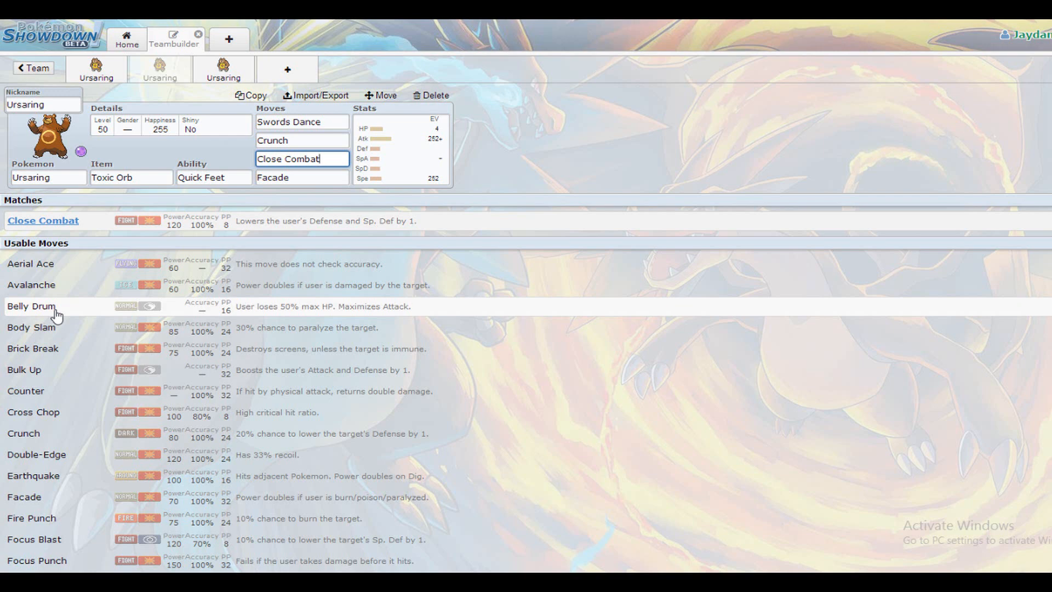
{"action": "mouse_move", "coordinate": [80, 413]}
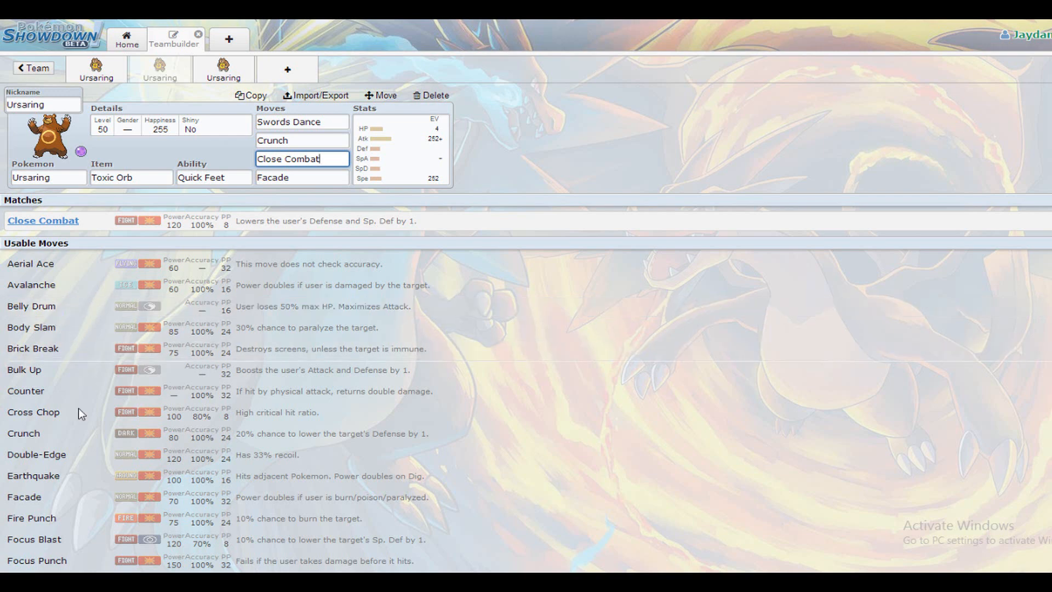
- Scroll down through the Usable Moves list for the Quick Feet set
{"action": "scroll", "scroll_direction": "down", "scroll_amount": 3}
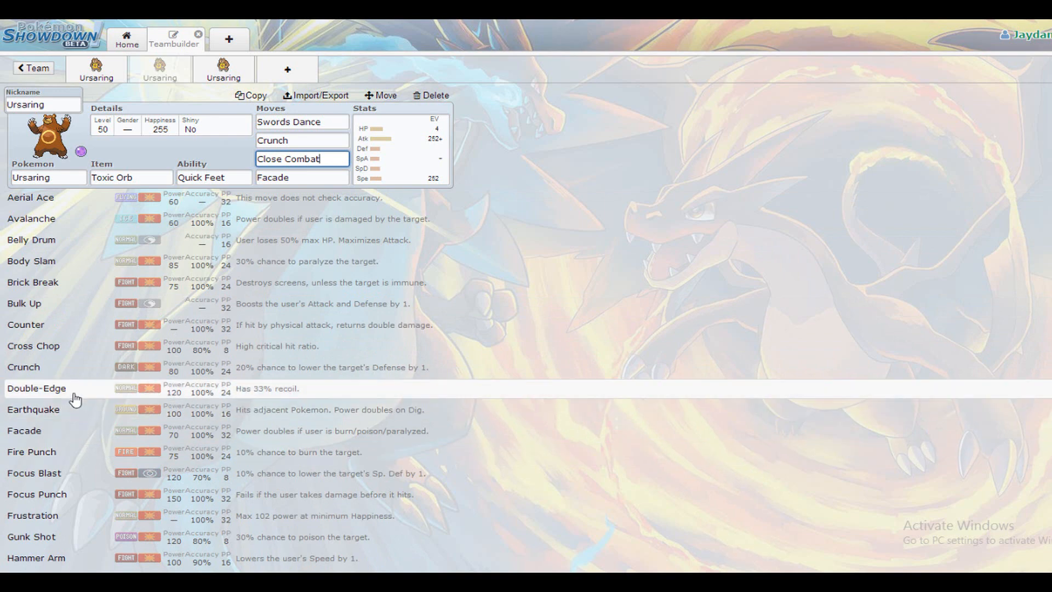
{"action": "mouse_move", "coordinate": [79, 376]}
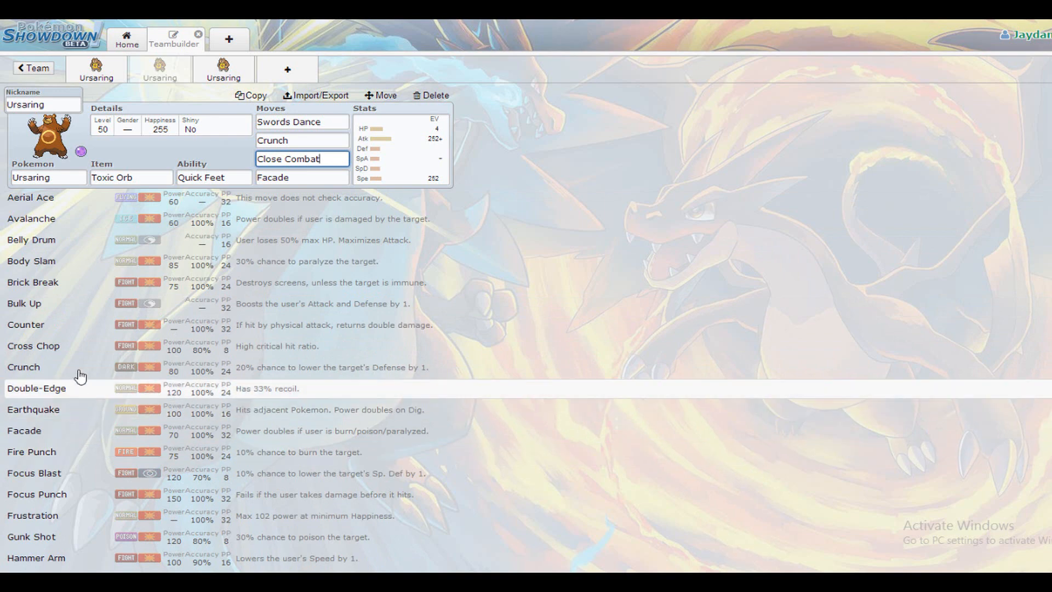
{"action": "mouse_move", "coordinate": [81, 361]}
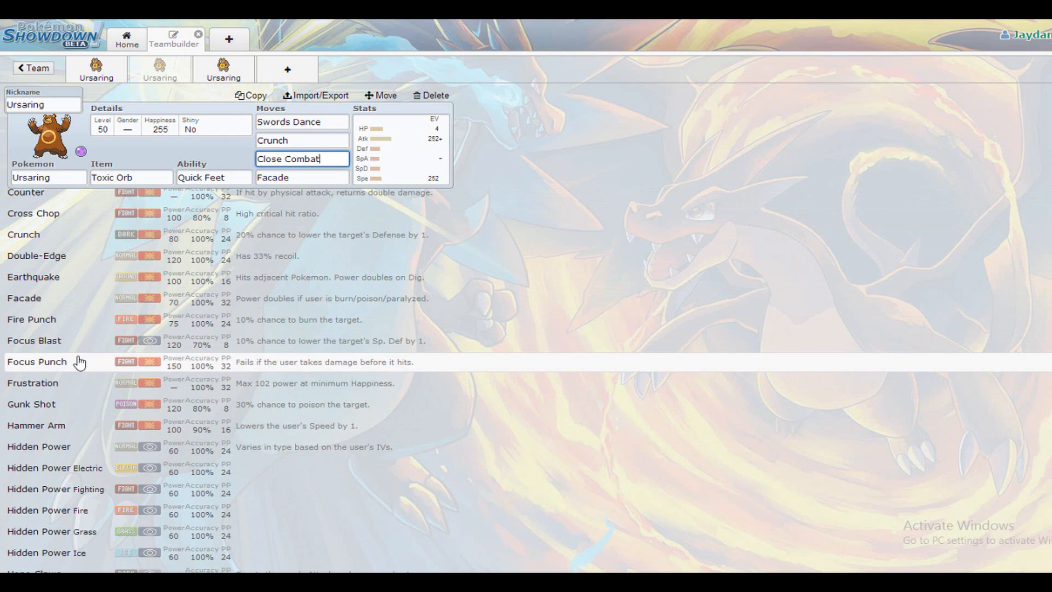
{"action": "mouse_move", "coordinate": [93, 403]}
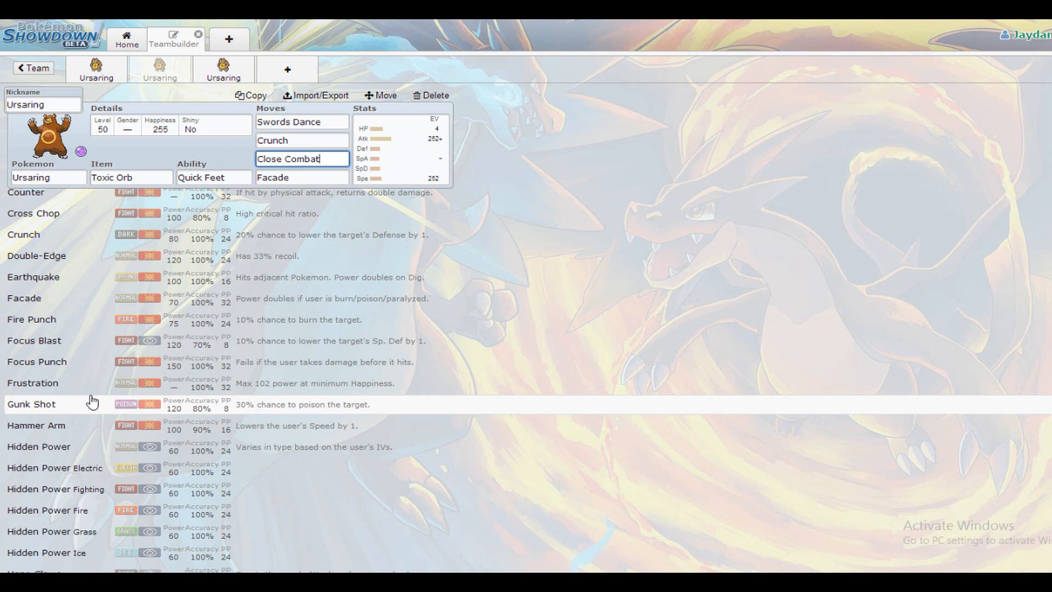
{"action": "scroll", "scroll_direction": "down", "scroll_amount": 3}
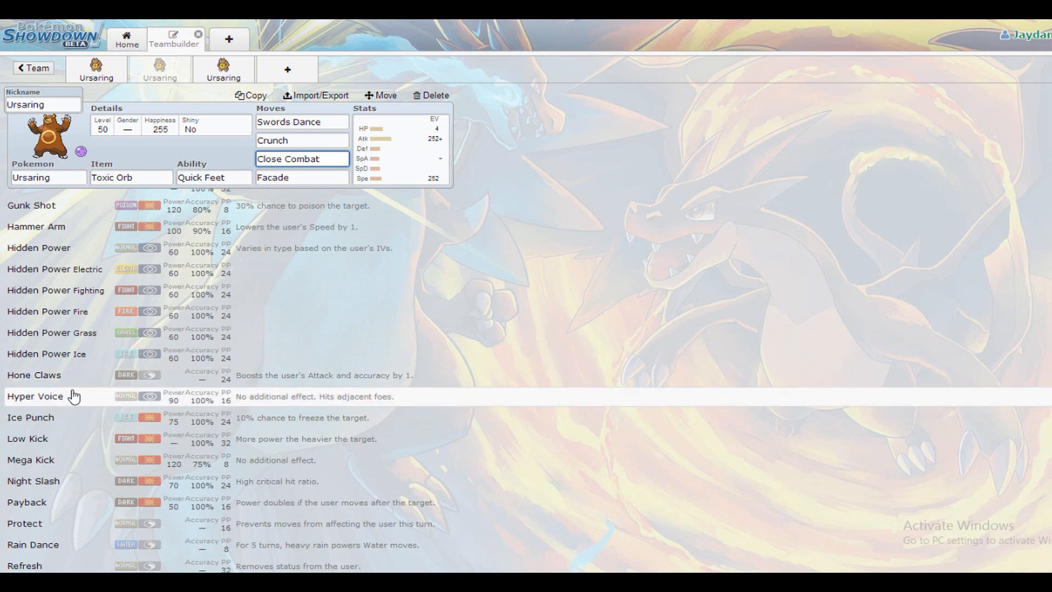
{"action": "mouse_move", "coordinate": [71, 386]}
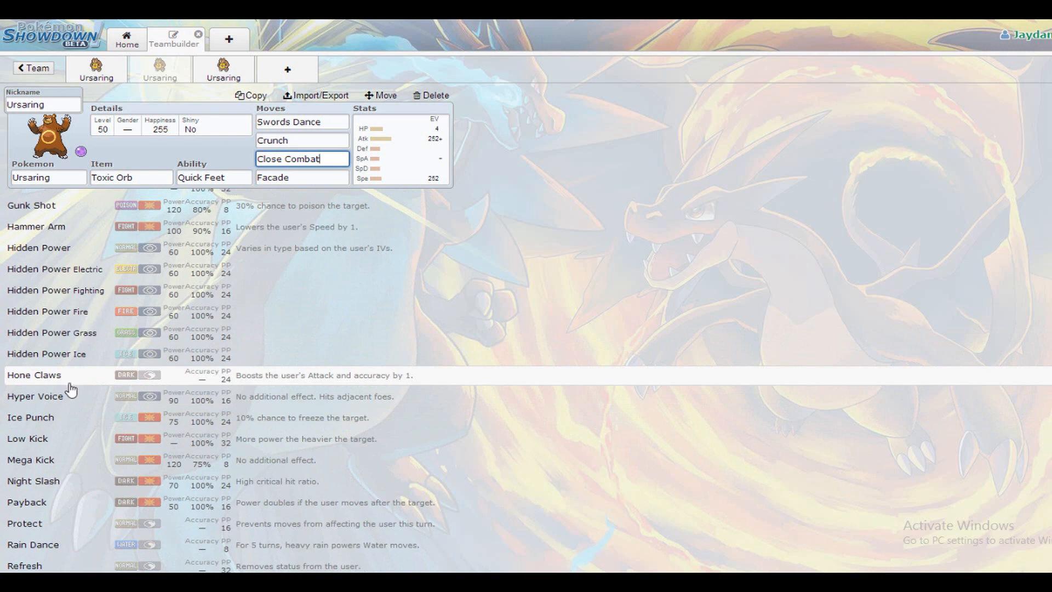
{"action": "mouse_move", "coordinate": [59, 492]}
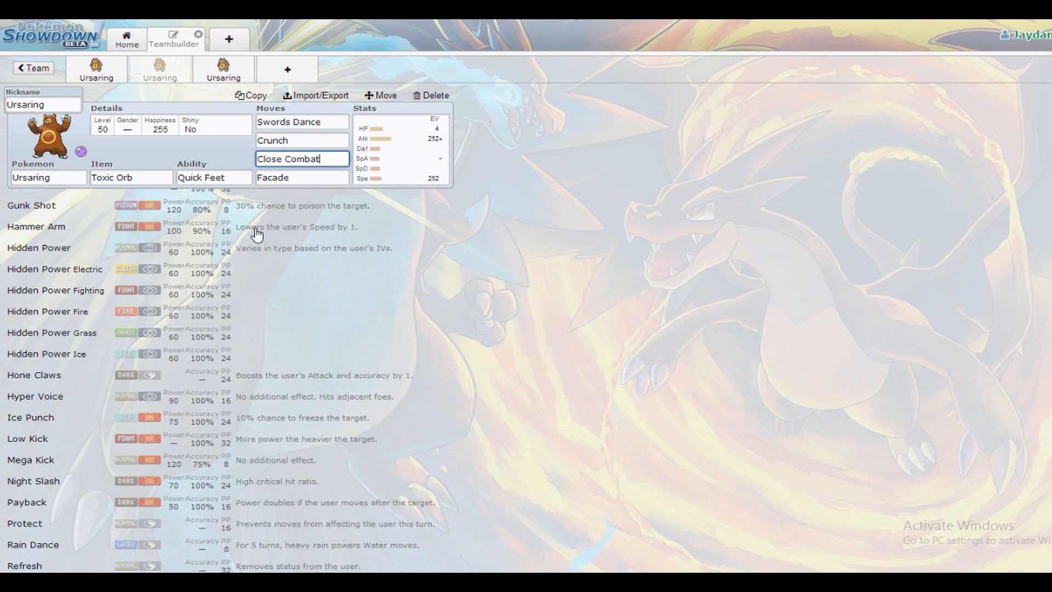
{"action": "mouse_move", "coordinate": [128, 493]}
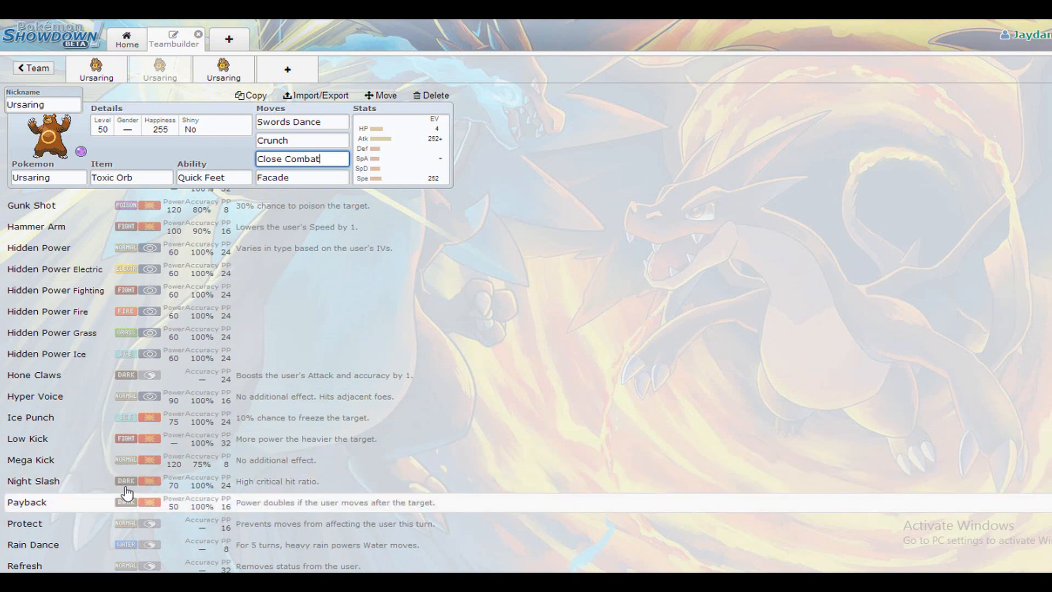
{"action": "scroll", "scroll_direction": "down", "scroll_amount": 3}
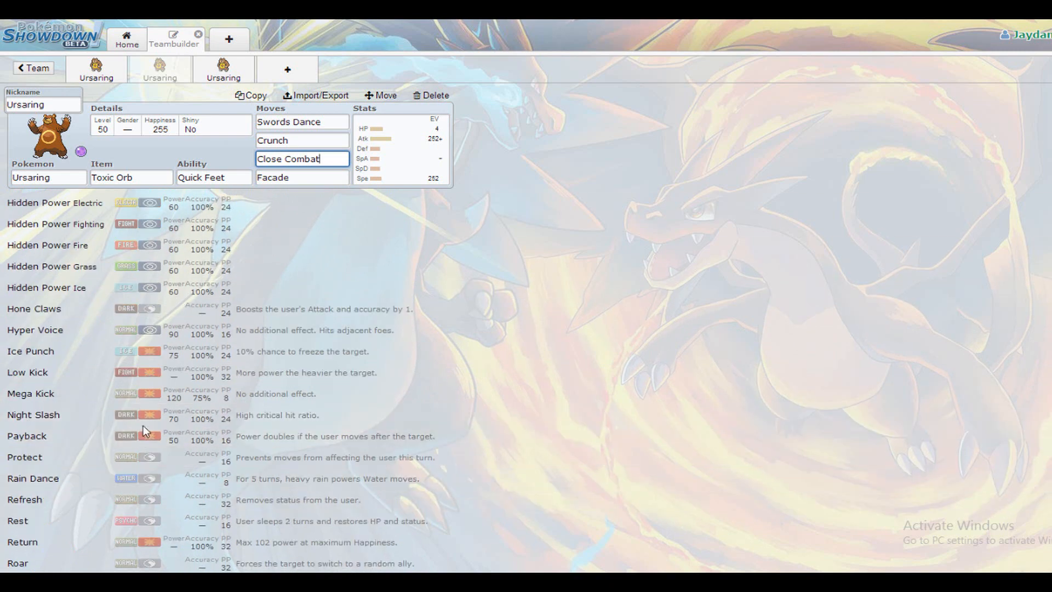
{"action": "scroll", "scroll_direction": "down", "scroll_amount": 3}
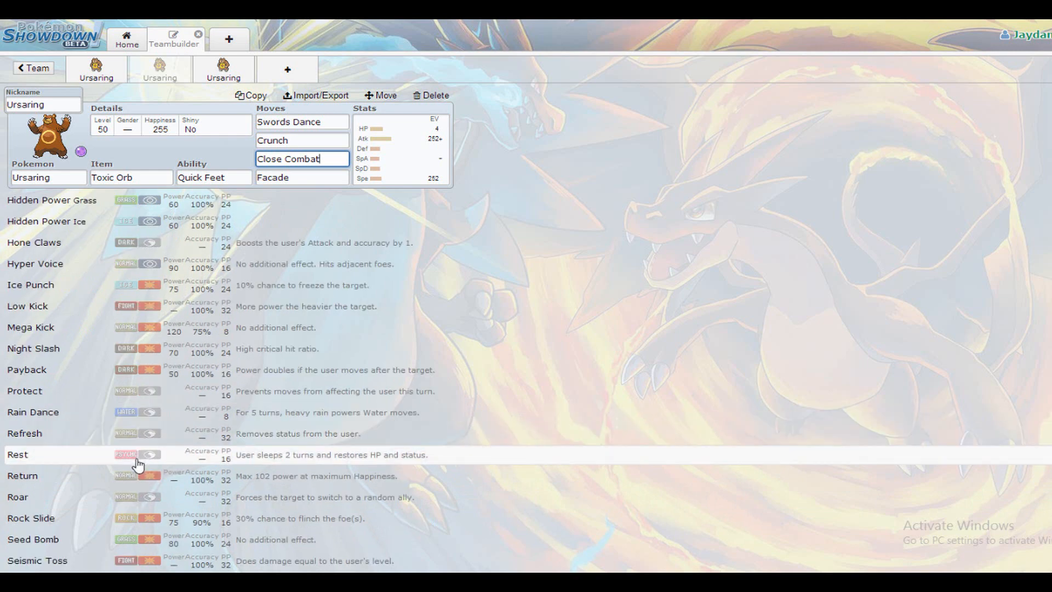
{"action": "scroll", "scroll_direction": "down", "scroll_amount": 3}
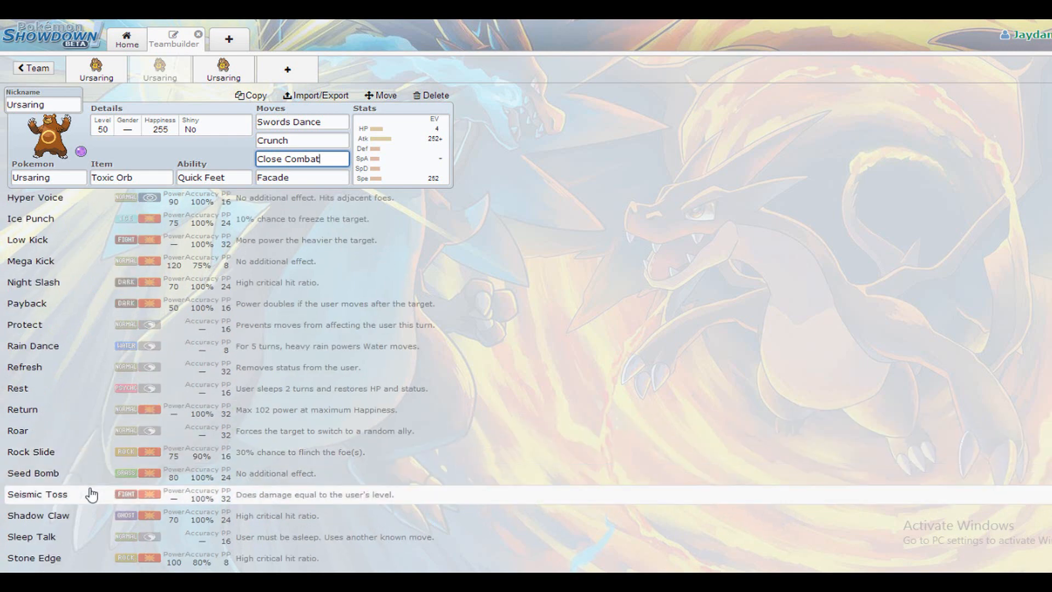
{"action": "scroll", "scroll_direction": "down", "scroll_amount": 3}
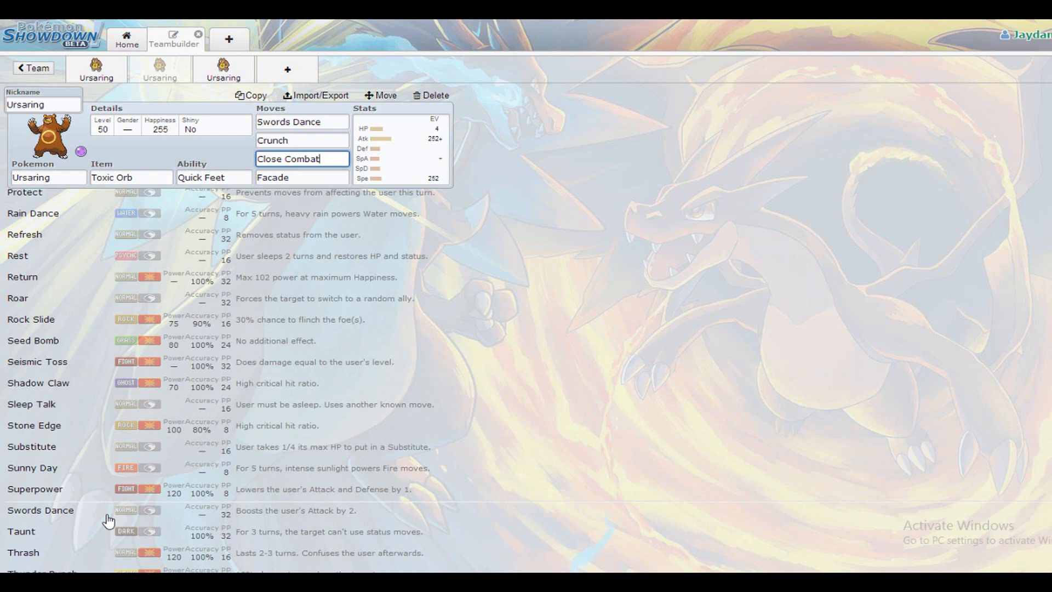
{"action": "mouse_move", "coordinate": [97, 495]}
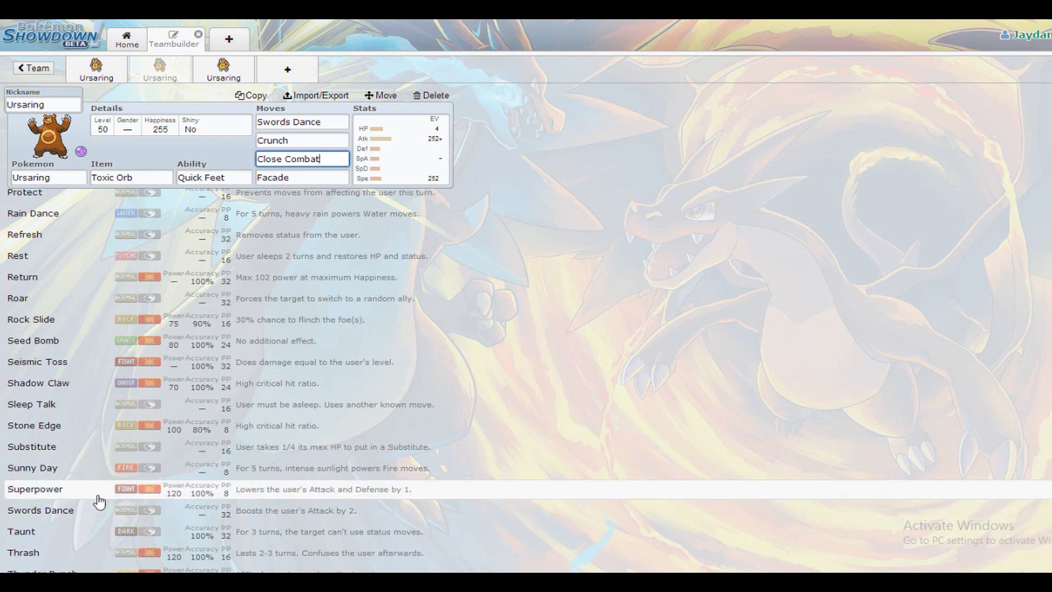
{"action": "scroll", "scroll_direction": "down", "scroll_amount": 3}
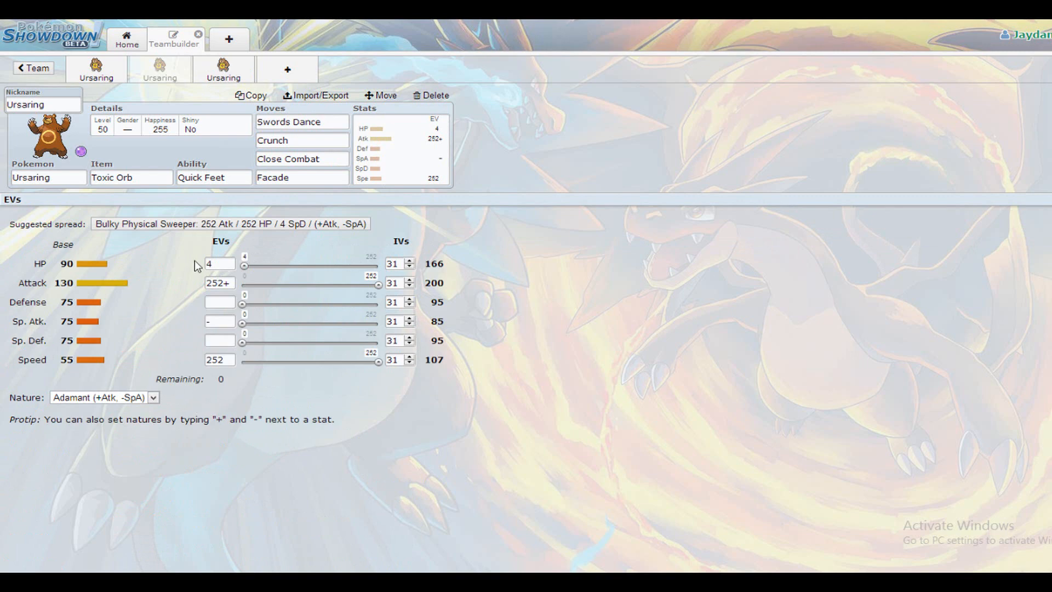
{"action": "mouse_move", "coordinate": [165, 267]}
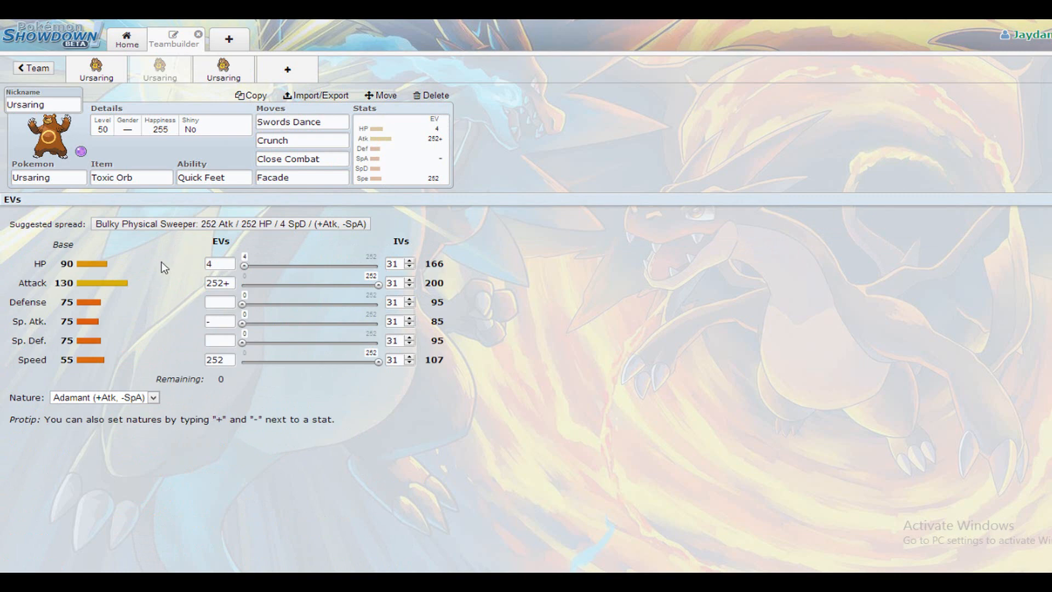
{"action": "mouse_move", "coordinate": [17, 145]}
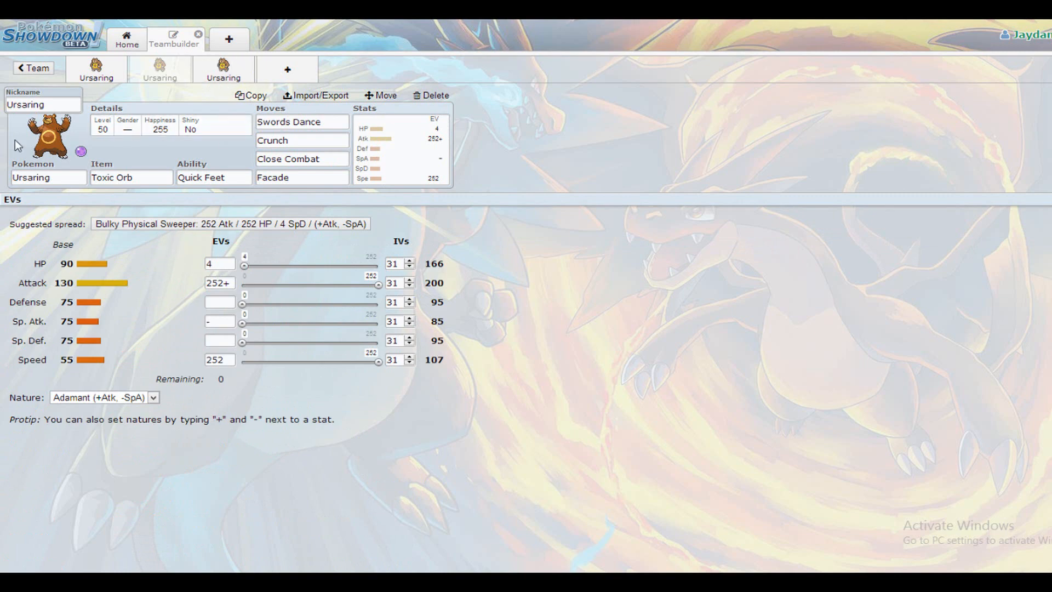
{"action": "mouse_move", "coordinate": [224, 69]}
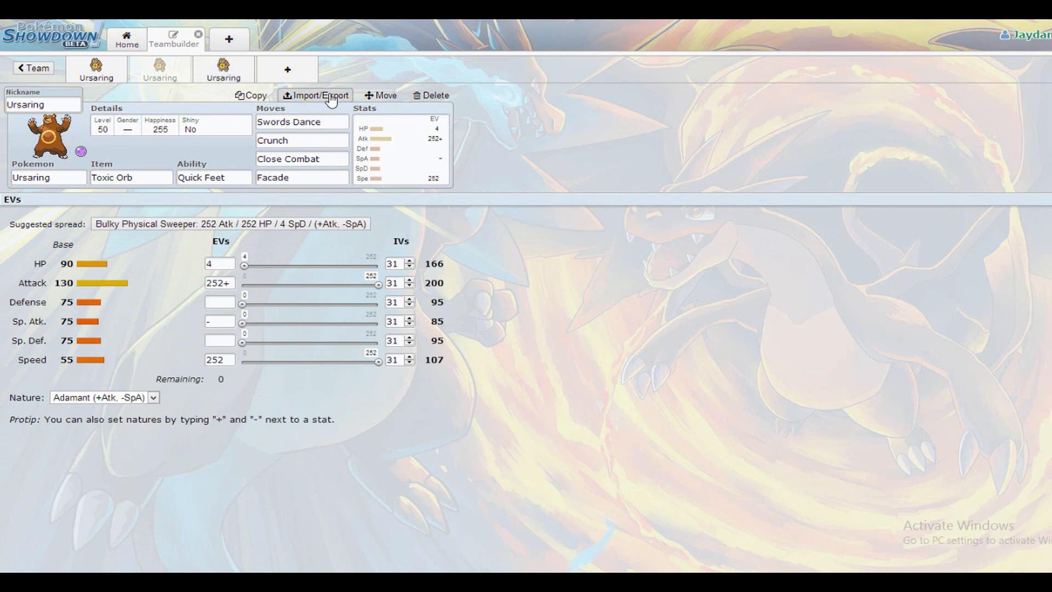
{"action": "mouse_move", "coordinate": [237, 241]}
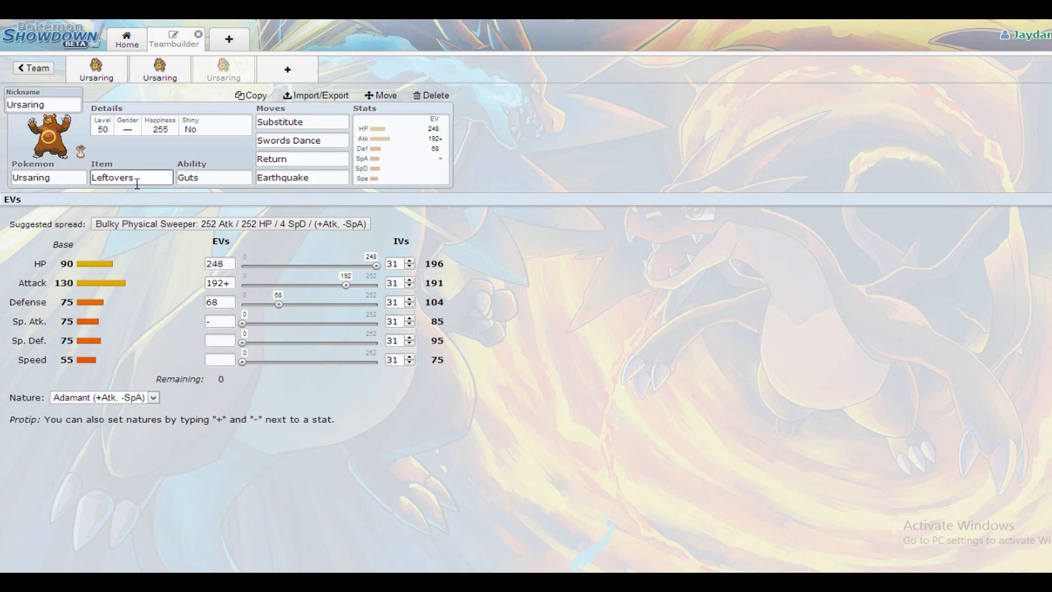
- View the moves matching the Leftovers Guts set's Swords Dance slot, then another move slot
{"action": "left_click", "coordinate": [301, 121]}
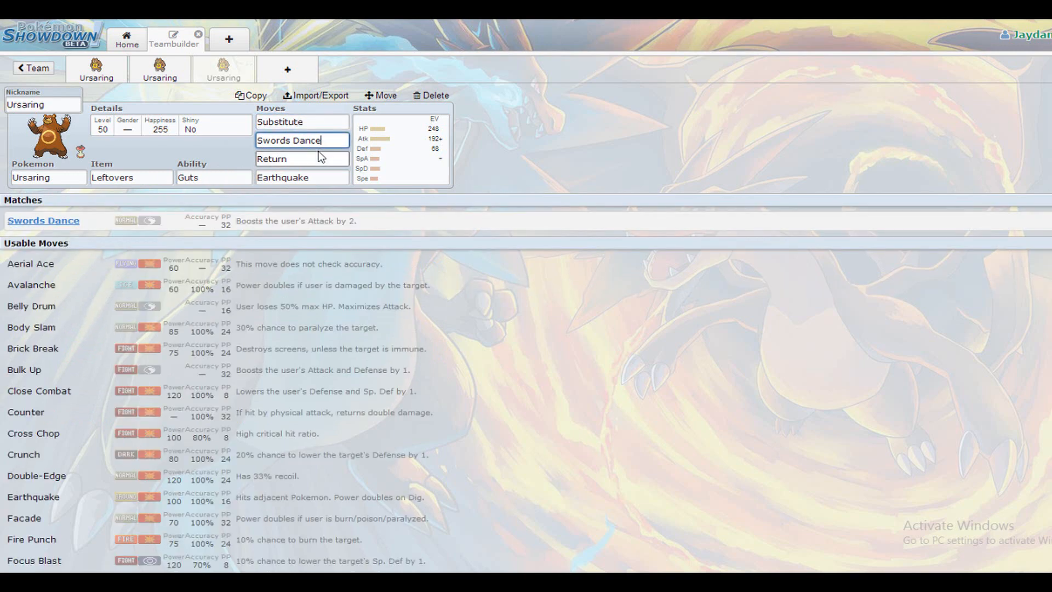
{"action": "left_click", "coordinate": [302, 158]}
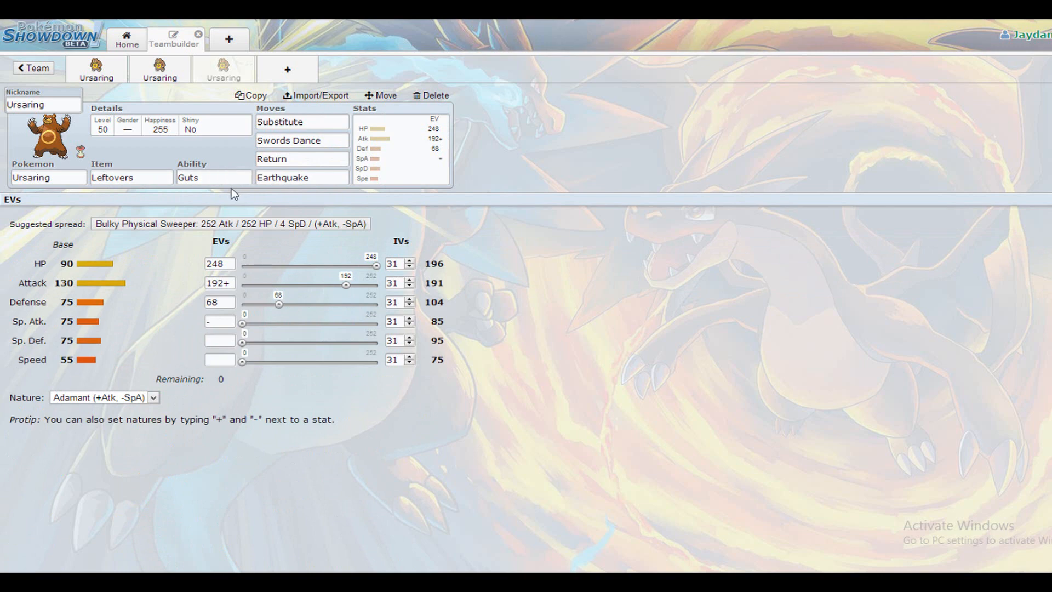
- Open the third Ursaring set: Toxic Orb, Guts, Facade/Crunch/Earthquake/Close Combat, Jolly
{"action": "left_click", "coordinate": [131, 177]}
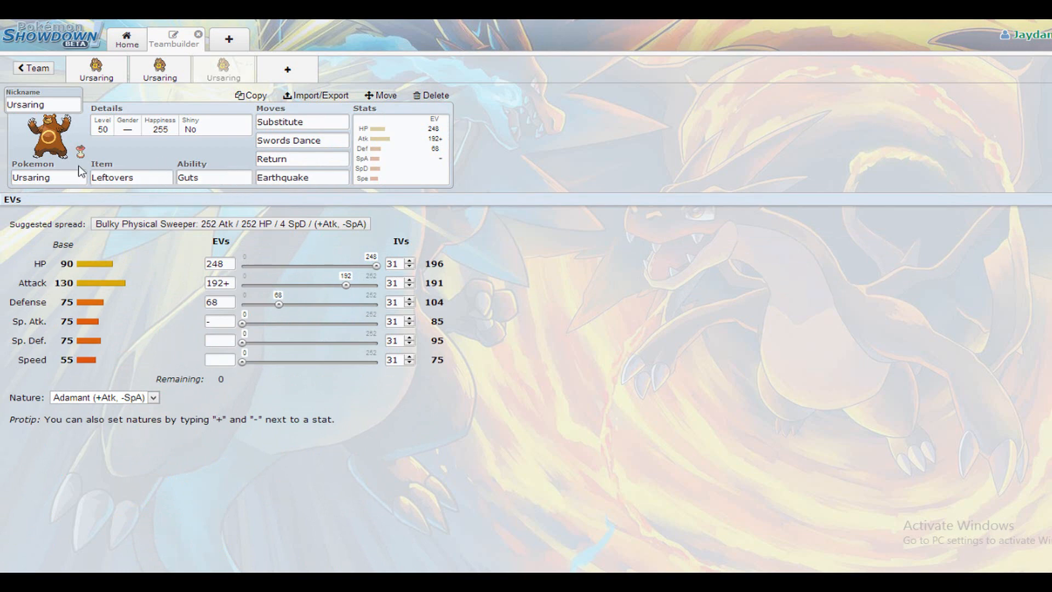
{"action": "mouse_move", "coordinate": [244, 214]}
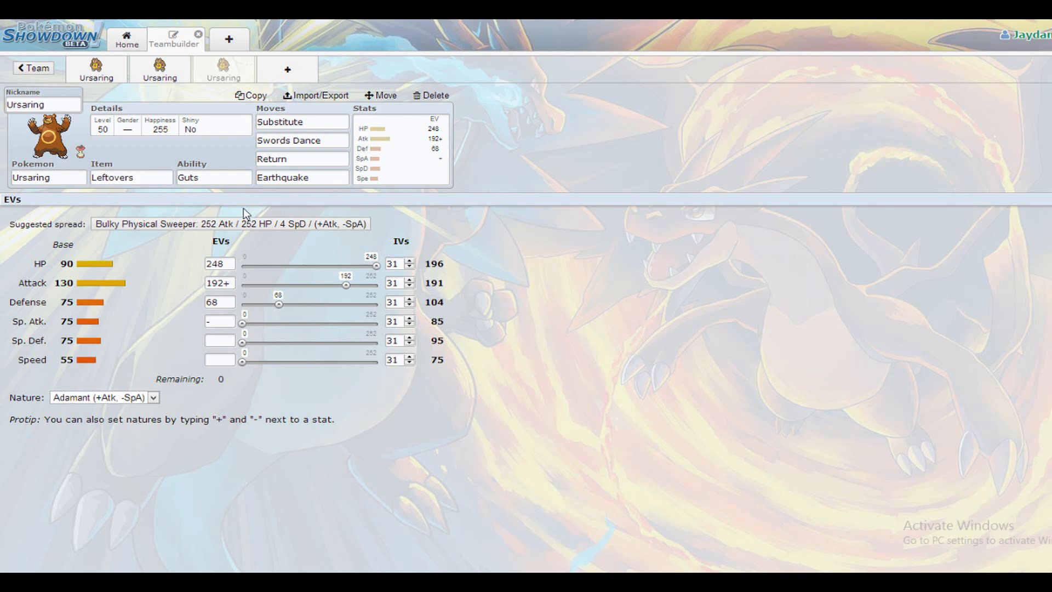
{"action": "mouse_move", "coordinate": [227, 214]}
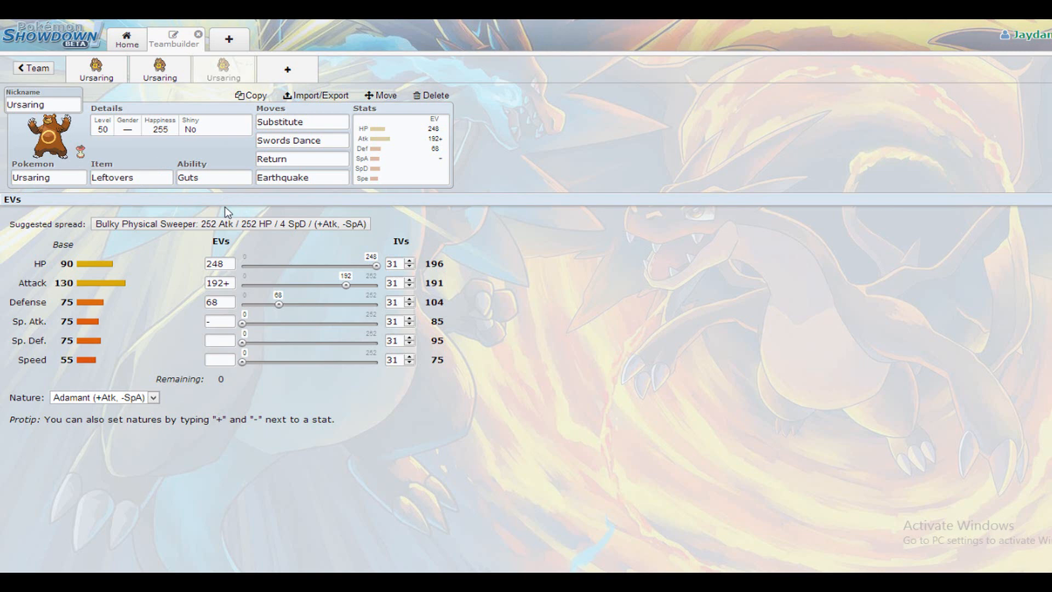
{"action": "mouse_move", "coordinate": [87, 218]}
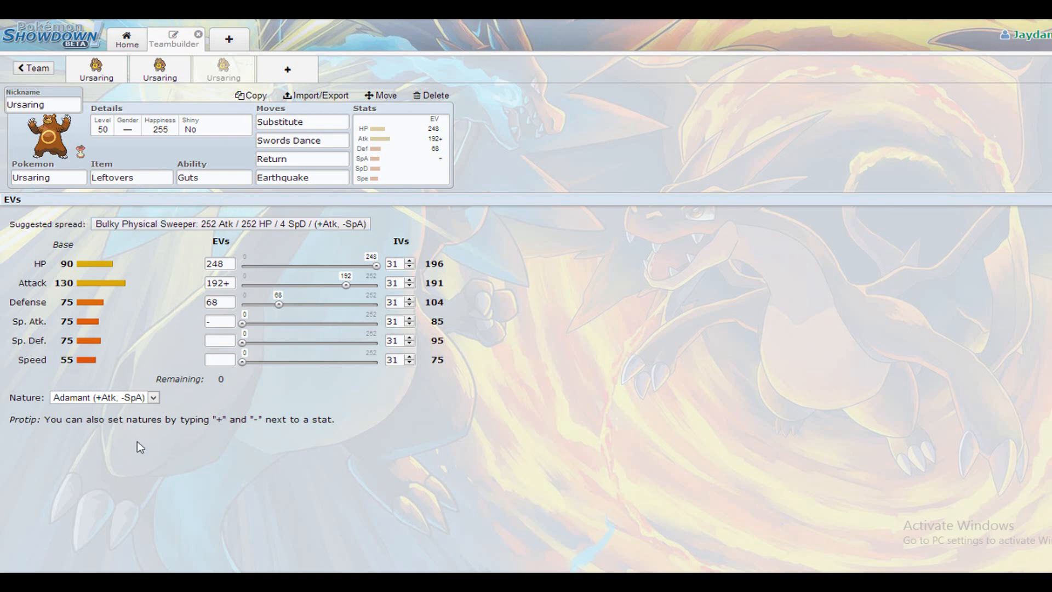
{"action": "mouse_move", "coordinate": [265, 271]}
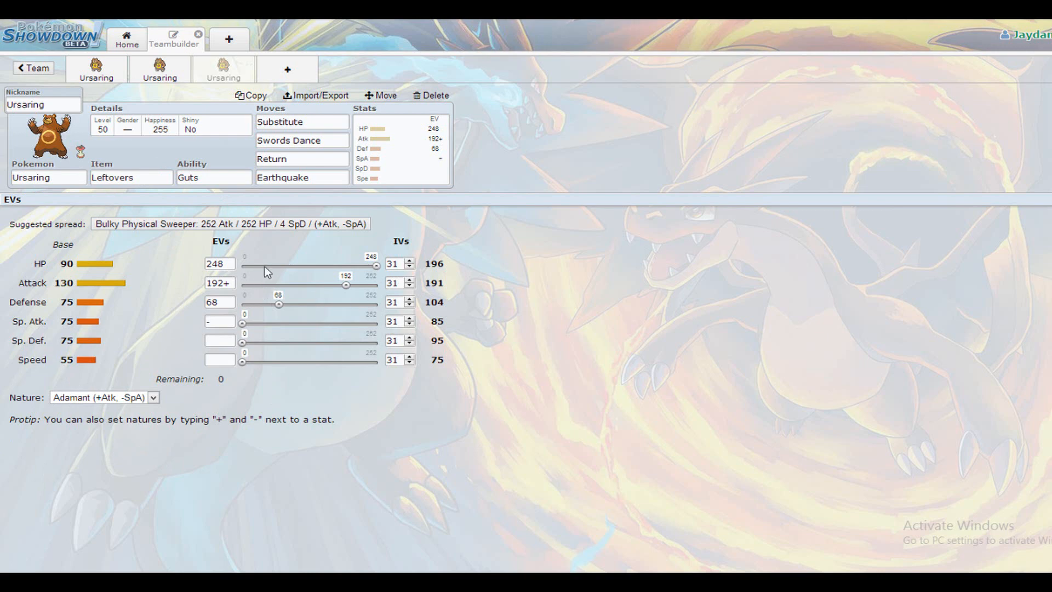
{"action": "mouse_move", "coordinate": [255, 293]}
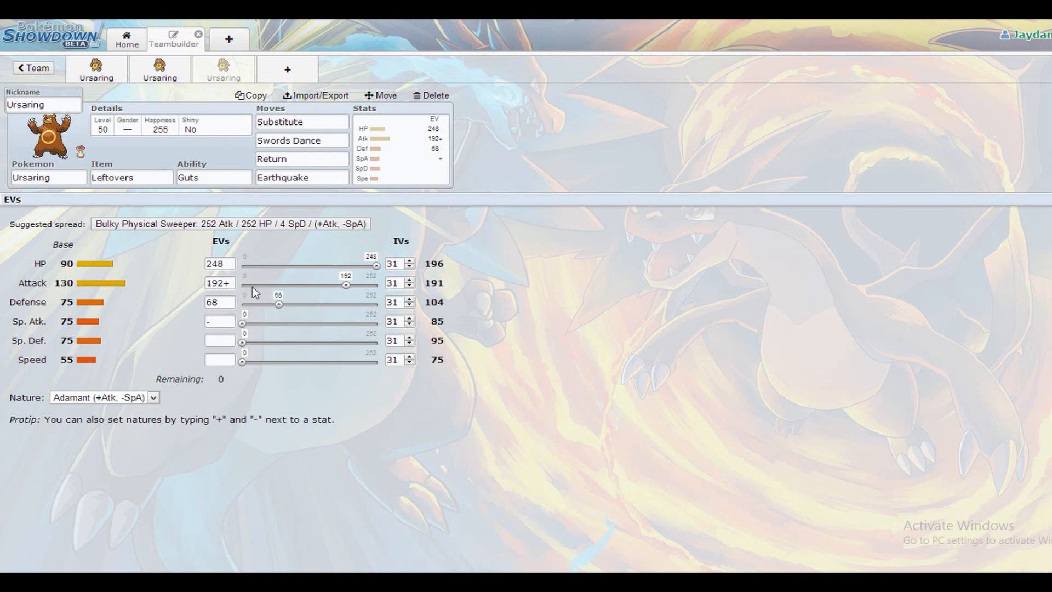
{"action": "mouse_move", "coordinate": [243, 309]}
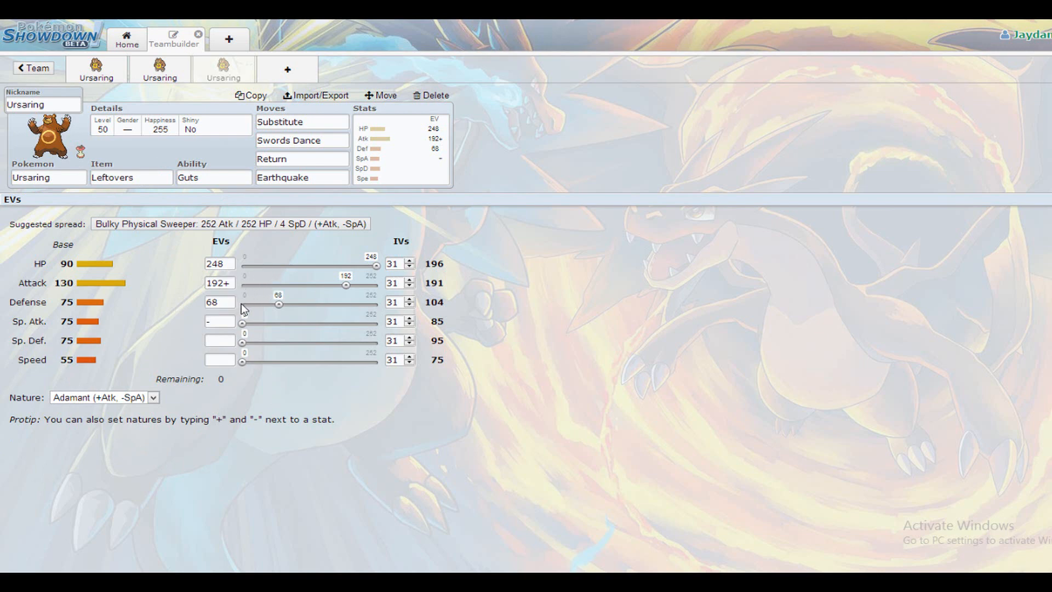
{"action": "mouse_move", "coordinate": [300, 320]}
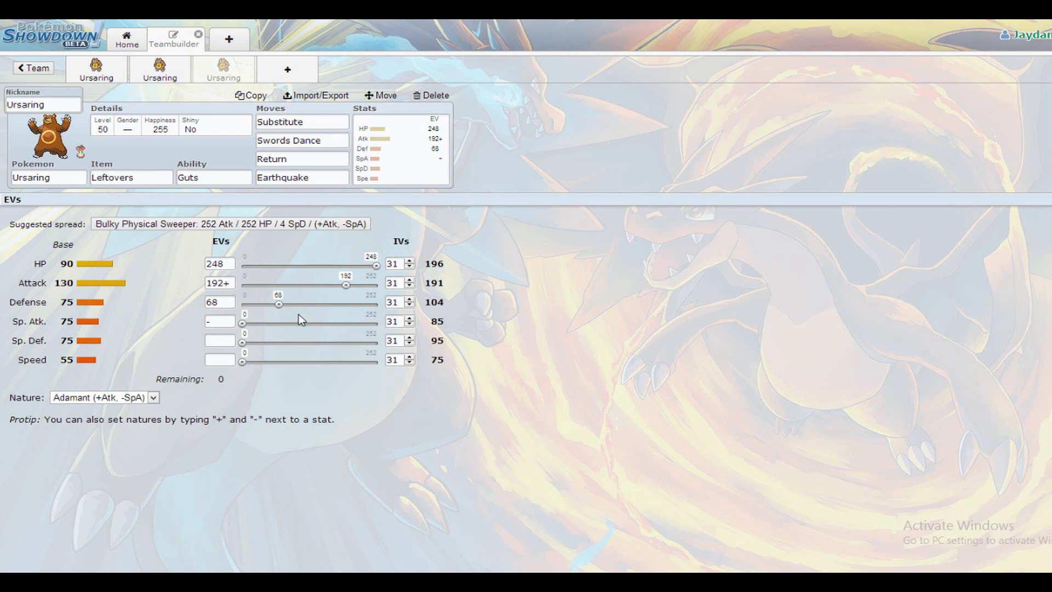
{"action": "mouse_move", "coordinate": [107, 355]}
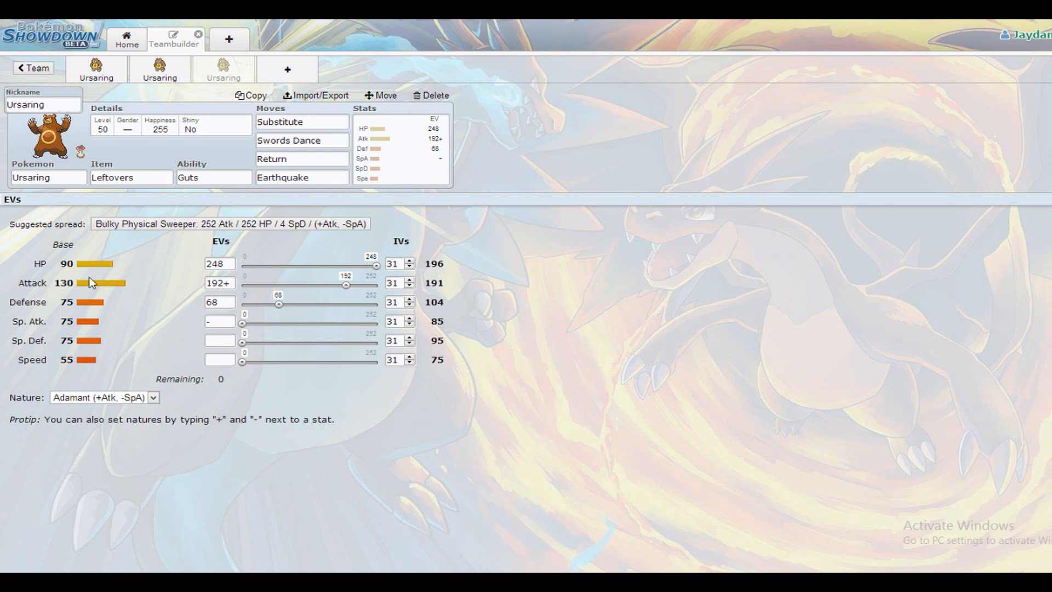
{"action": "mouse_move", "coordinate": [335, 305]}
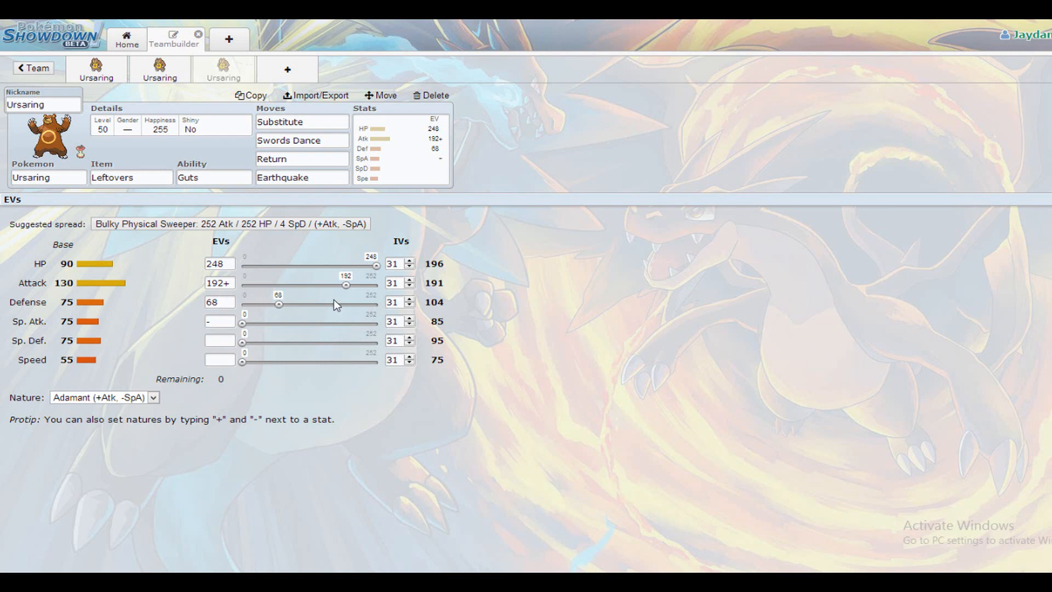
{"action": "mouse_move", "coordinate": [22, 251]}
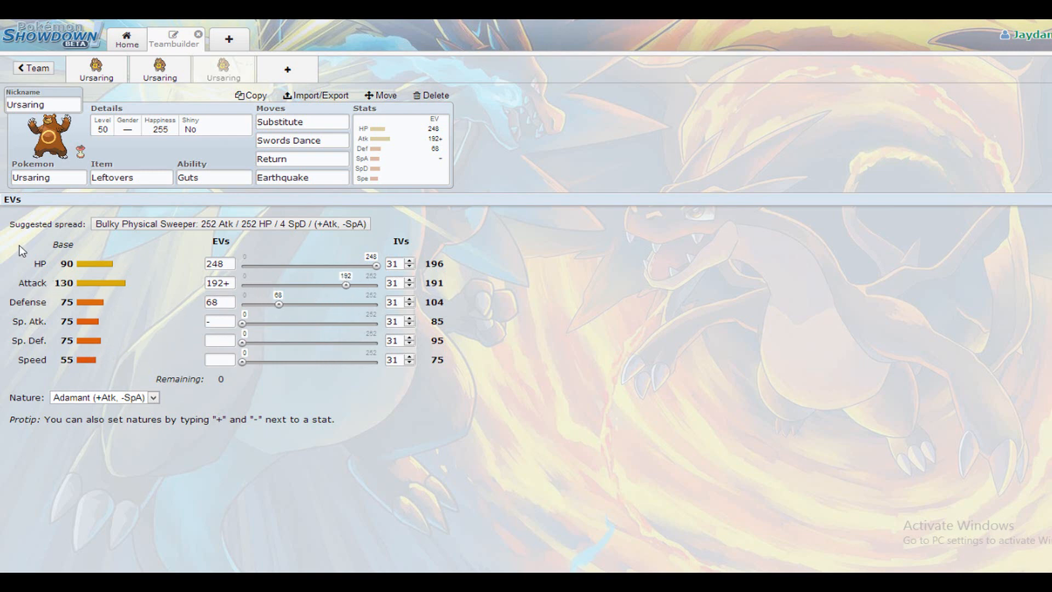
{"action": "mouse_move", "coordinate": [84, 270]}
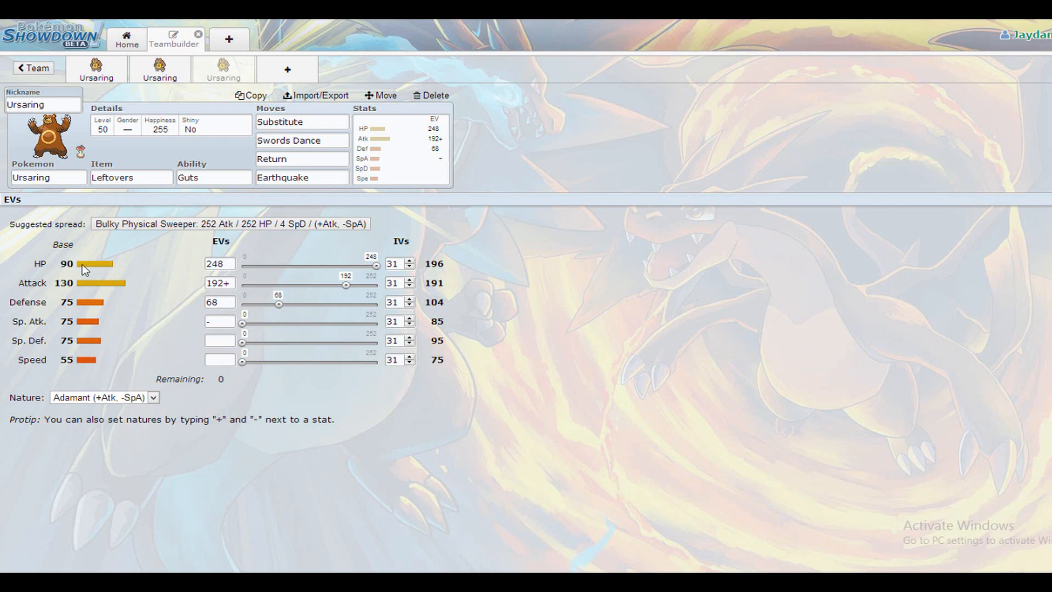
{"action": "mouse_move", "coordinate": [79, 269]}
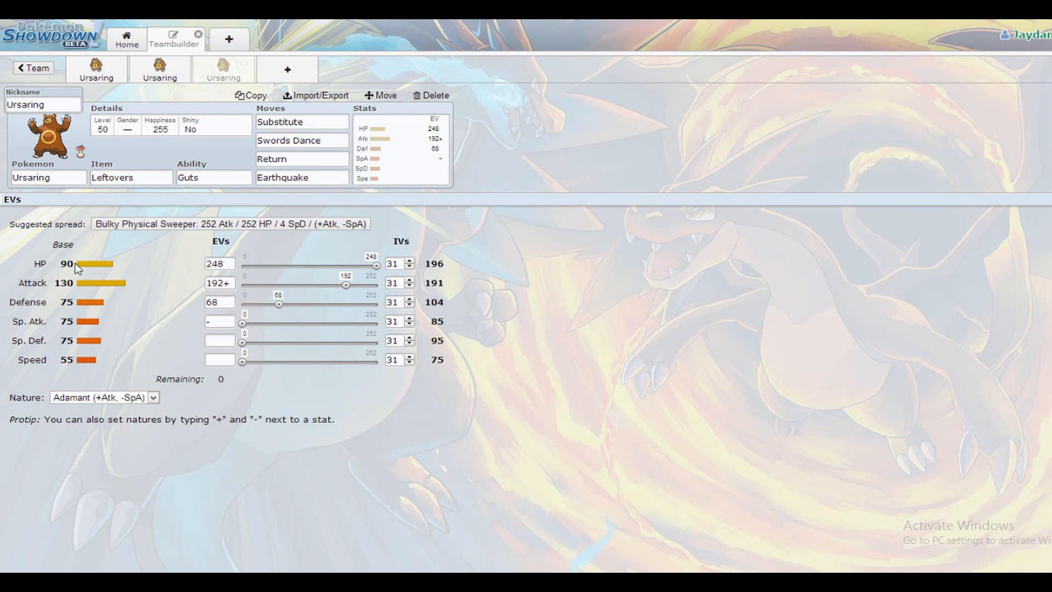
{"action": "mouse_move", "coordinate": [78, 258]}
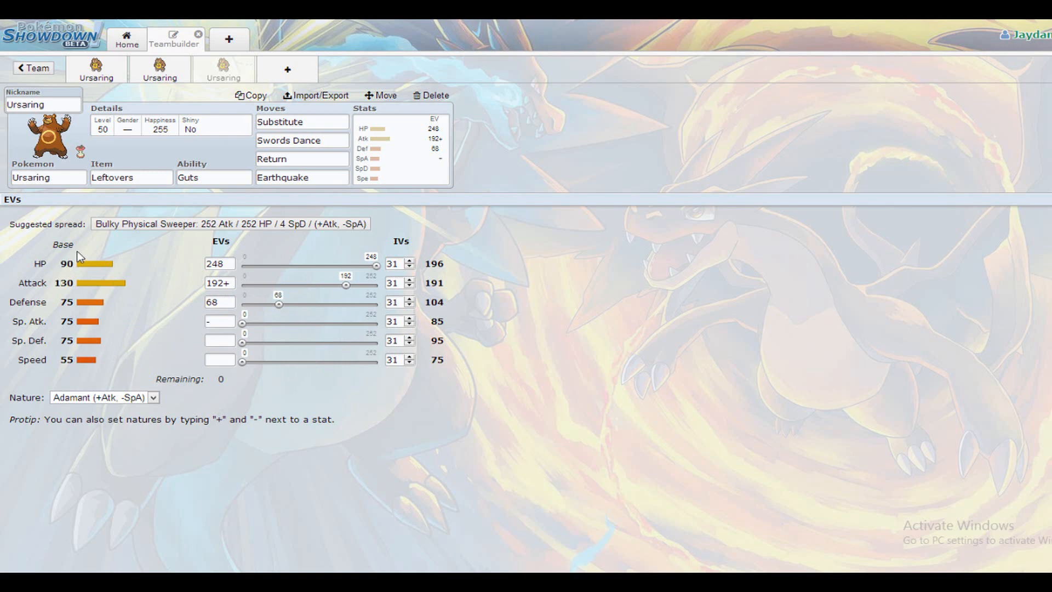
{"action": "mouse_move", "coordinate": [505, 347]}
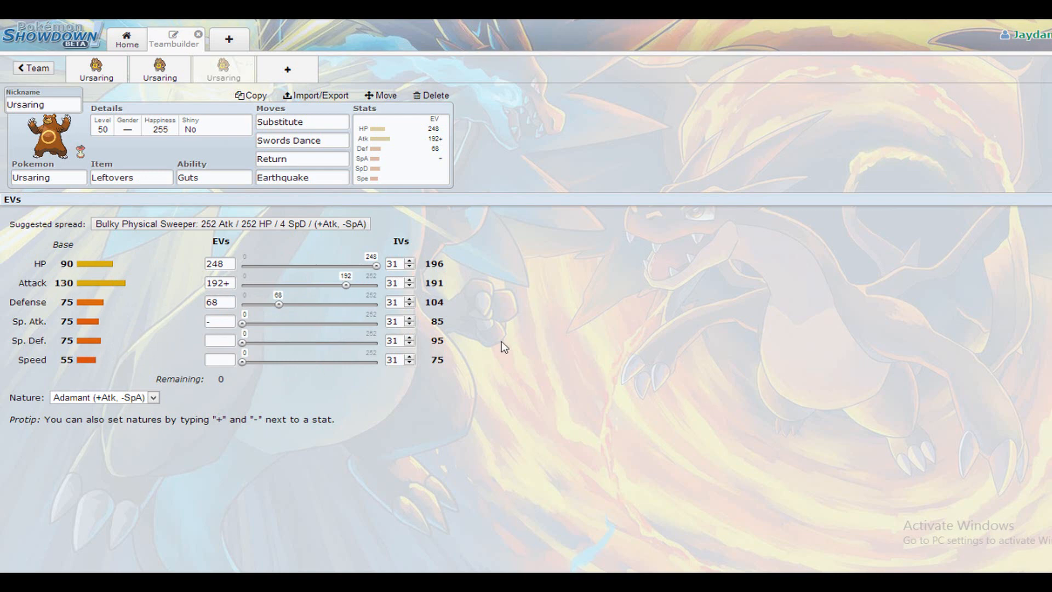
{"action": "mouse_move", "coordinate": [270, 254]}
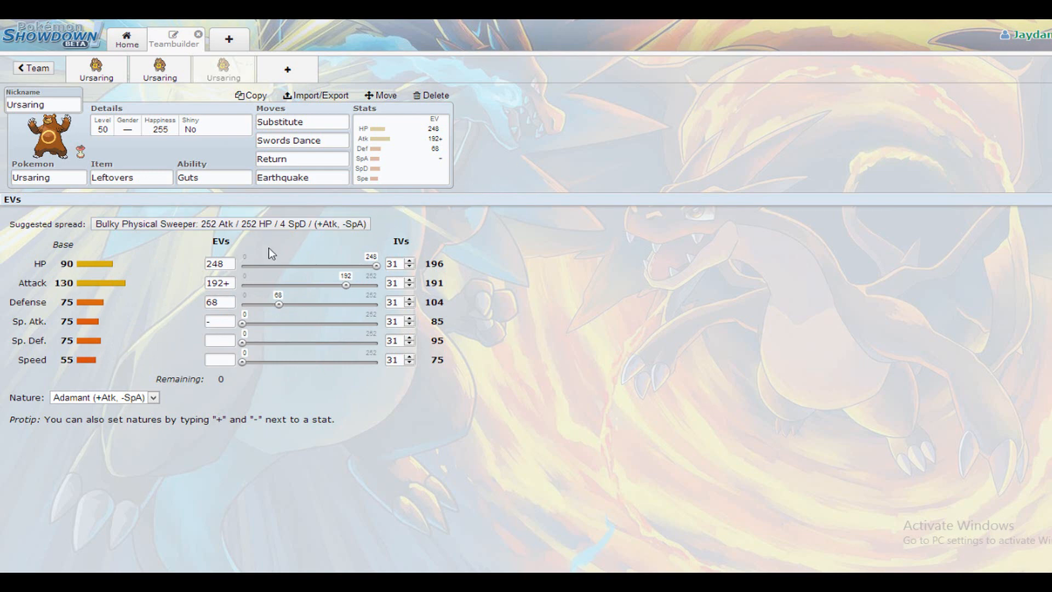
{"action": "left_click", "coordinate": [224, 69]}
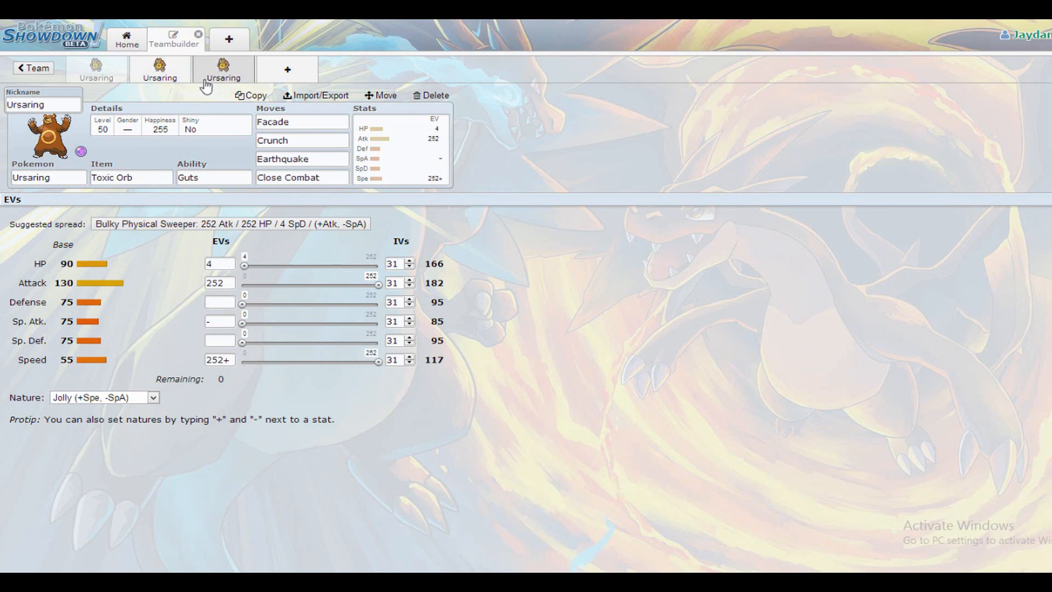